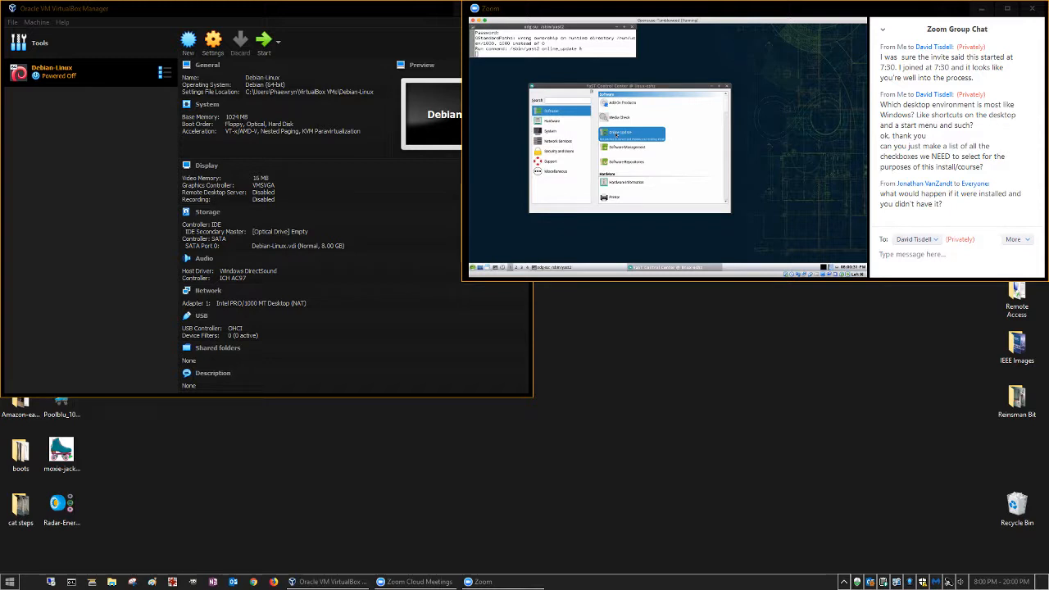
Launch Online Update from the Software category to bring up the patch list.
left_click(620, 132)
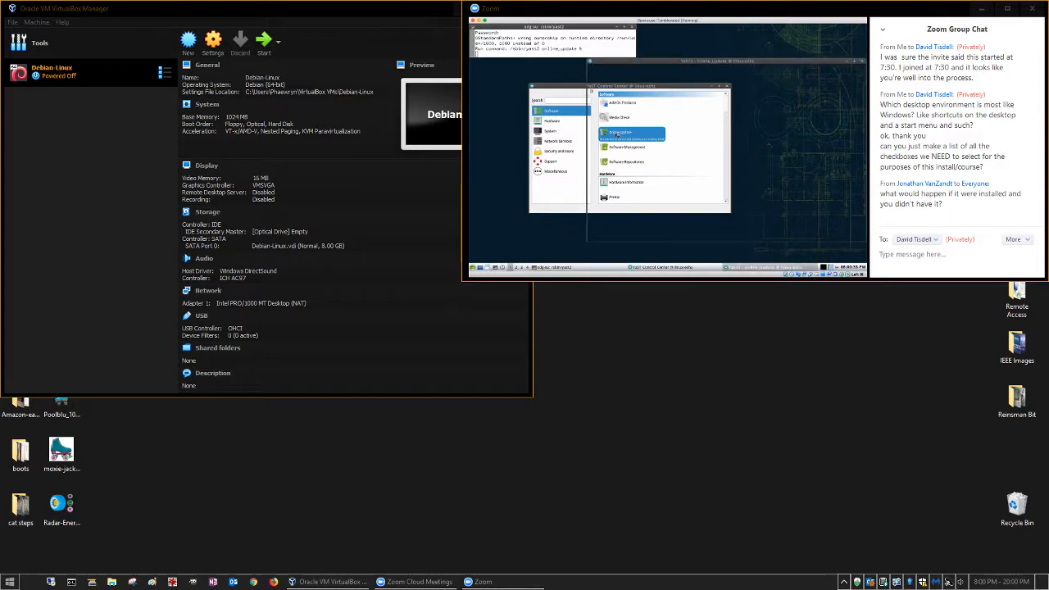
mouse_move(151, 205)
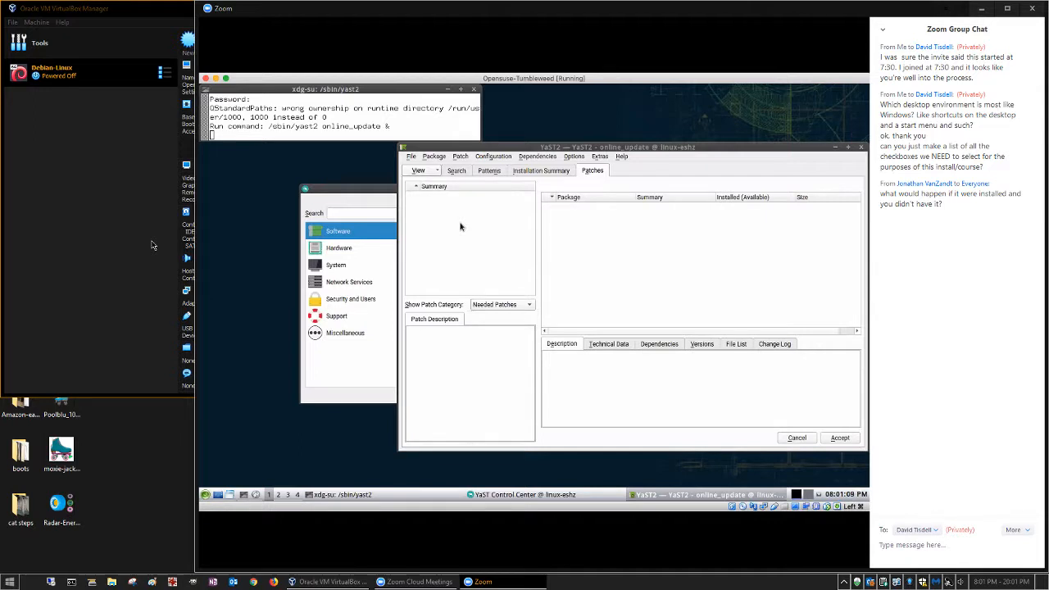
mouse_move(477, 229)
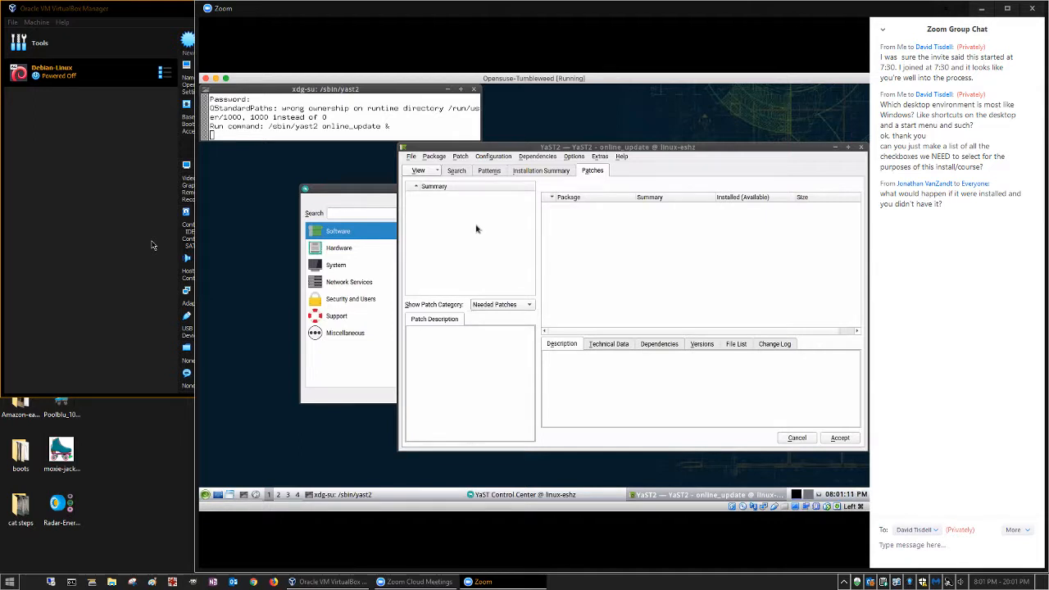
mouse_move(461, 254)
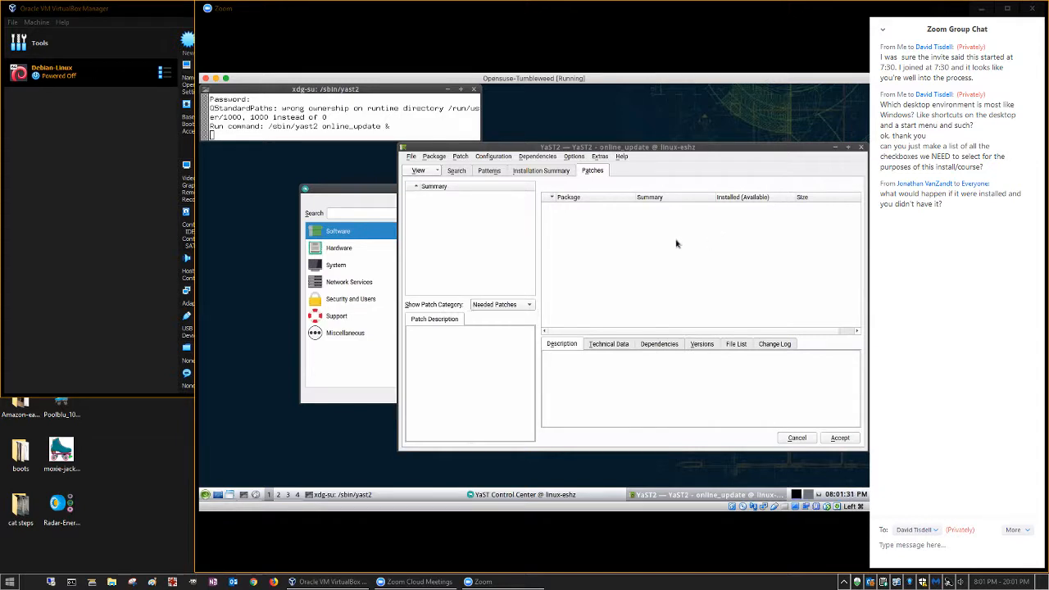
mouse_move(554, 261)
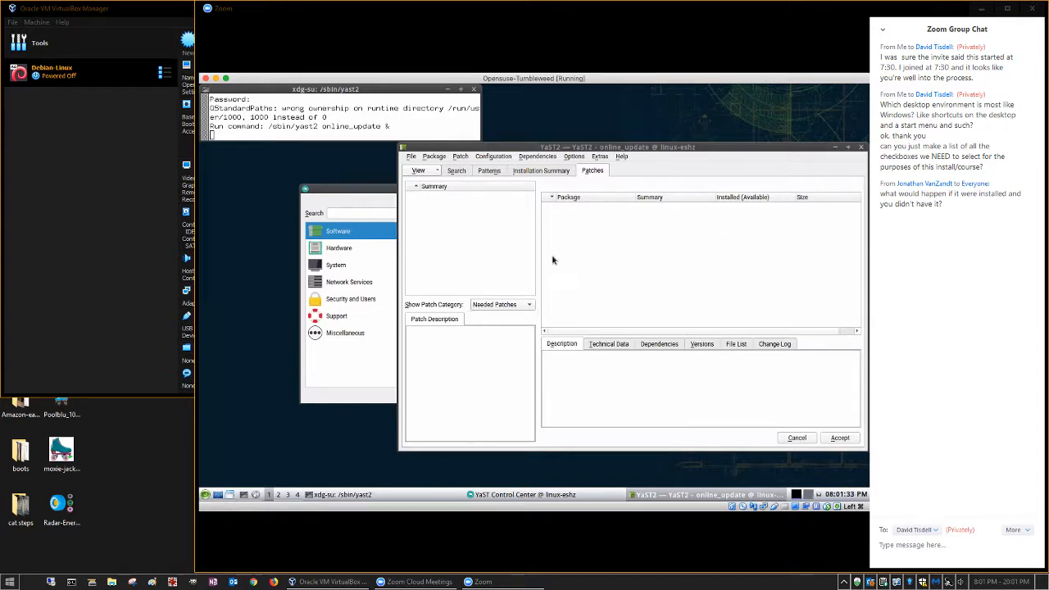
mouse_move(487, 262)
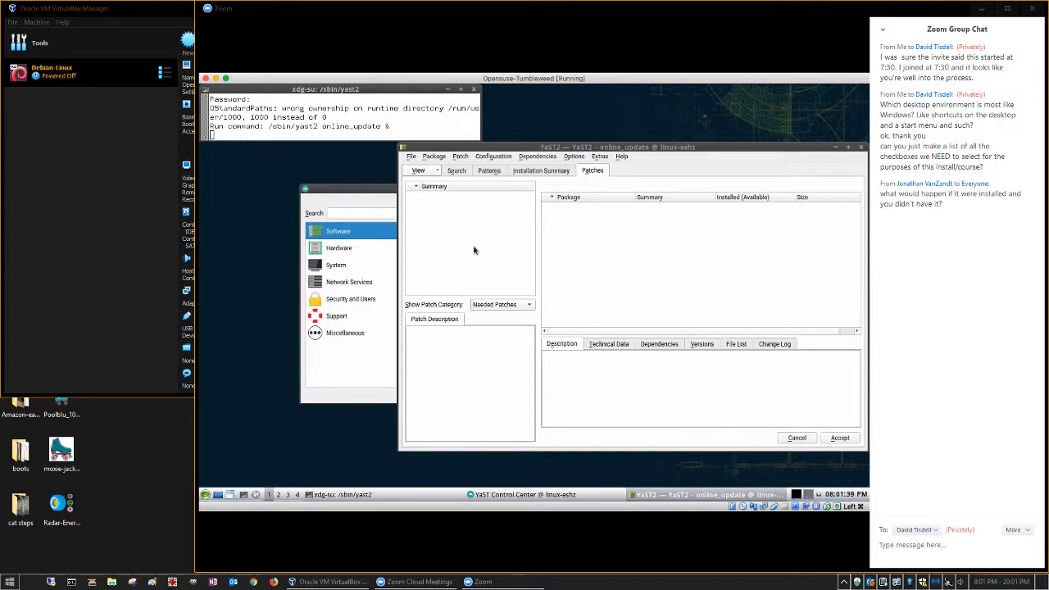
mouse_move(597, 249)
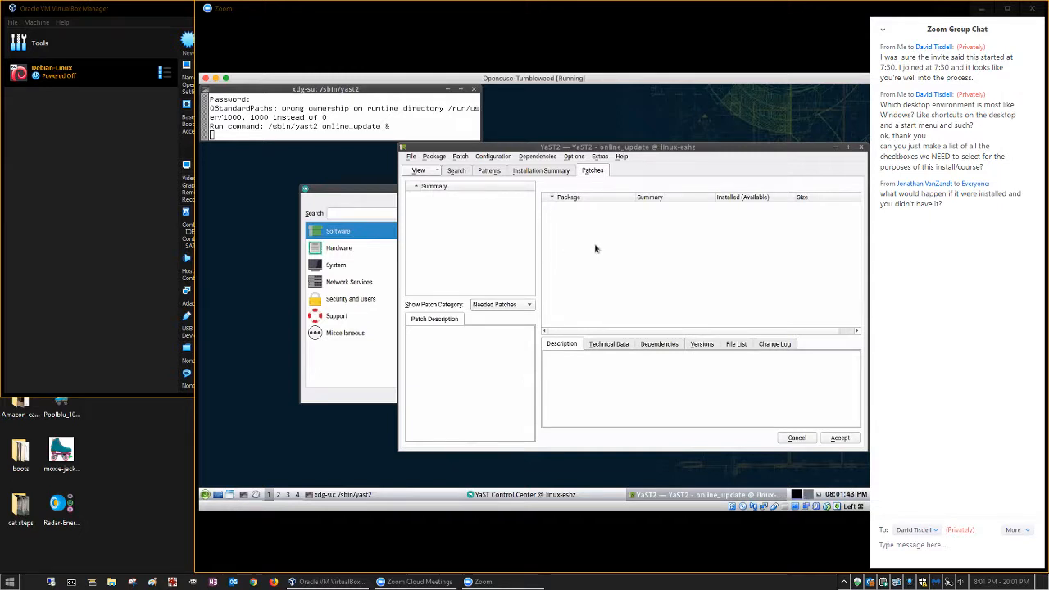
mouse_move(582, 279)
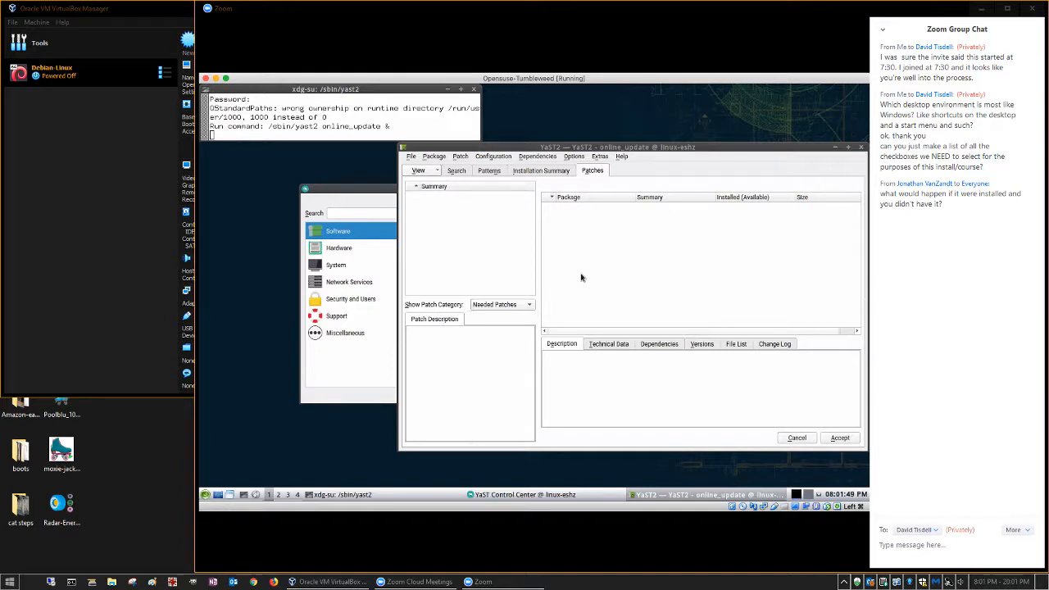
mouse_move(466, 228)
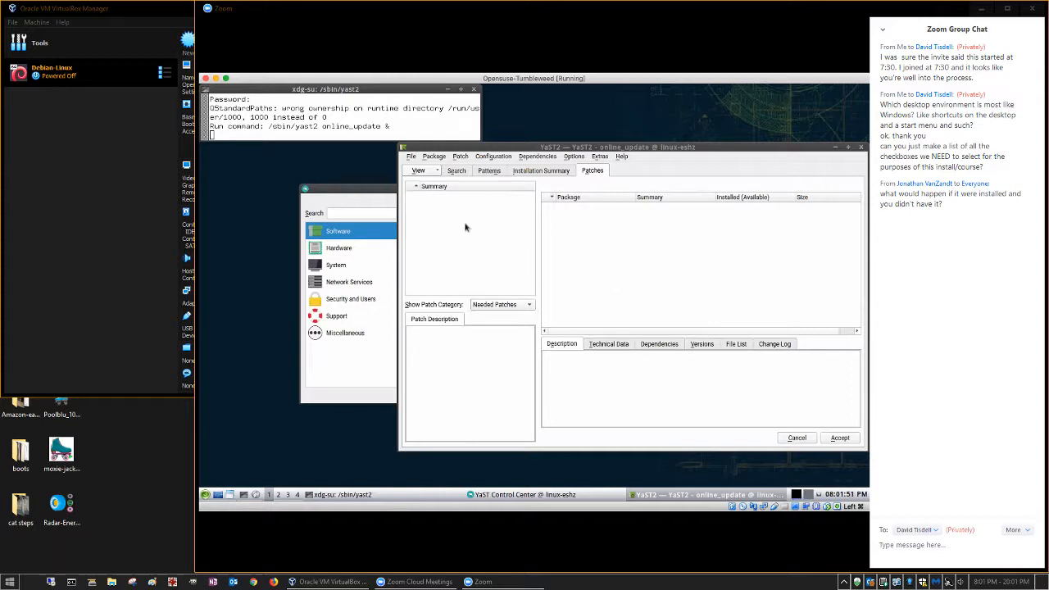
mouse_move(610, 234)
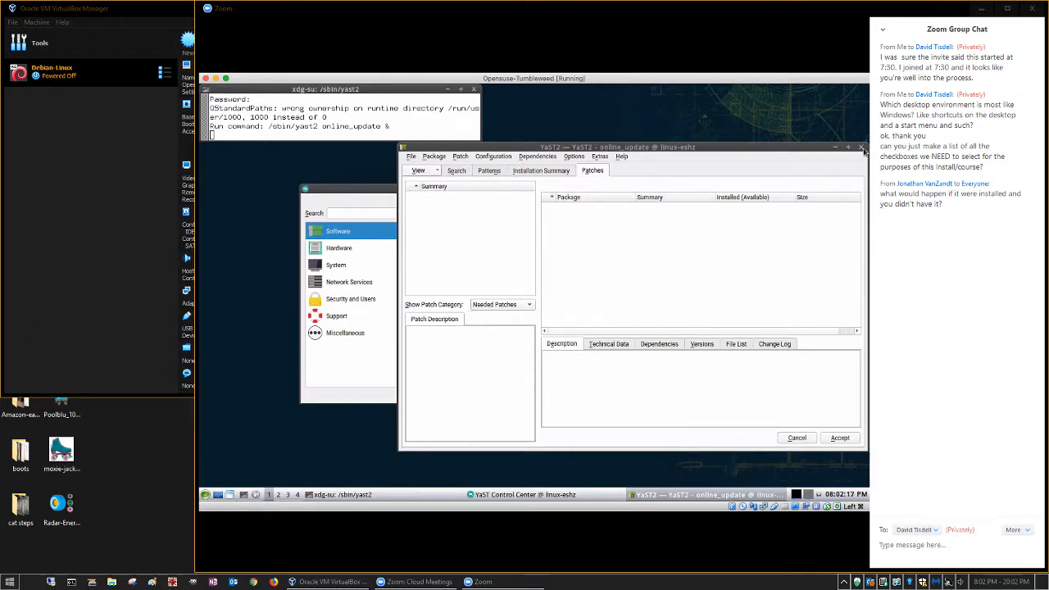
left_click(863, 147)
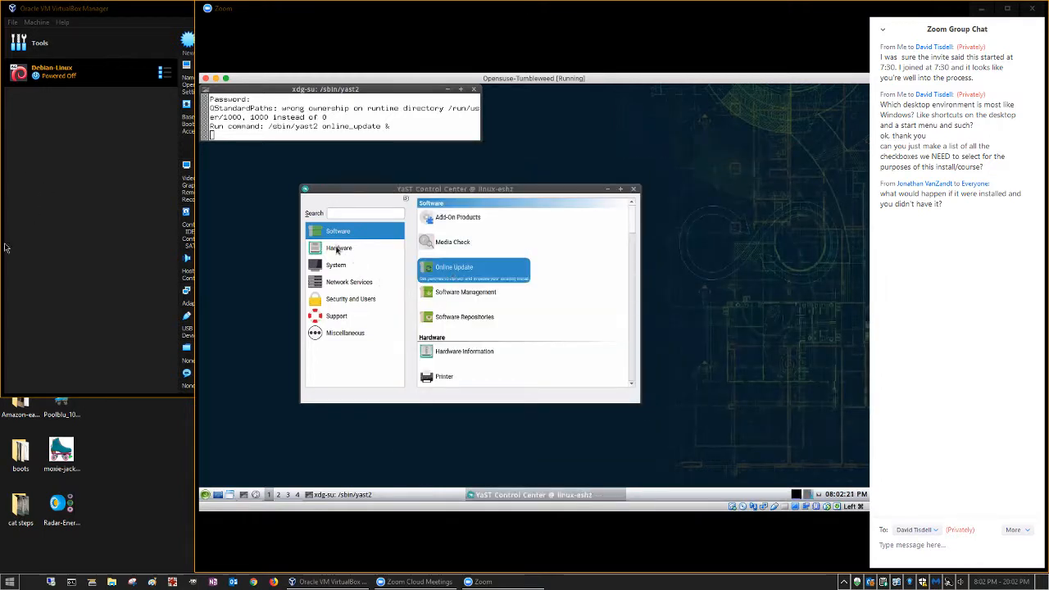
left_click(337, 247)
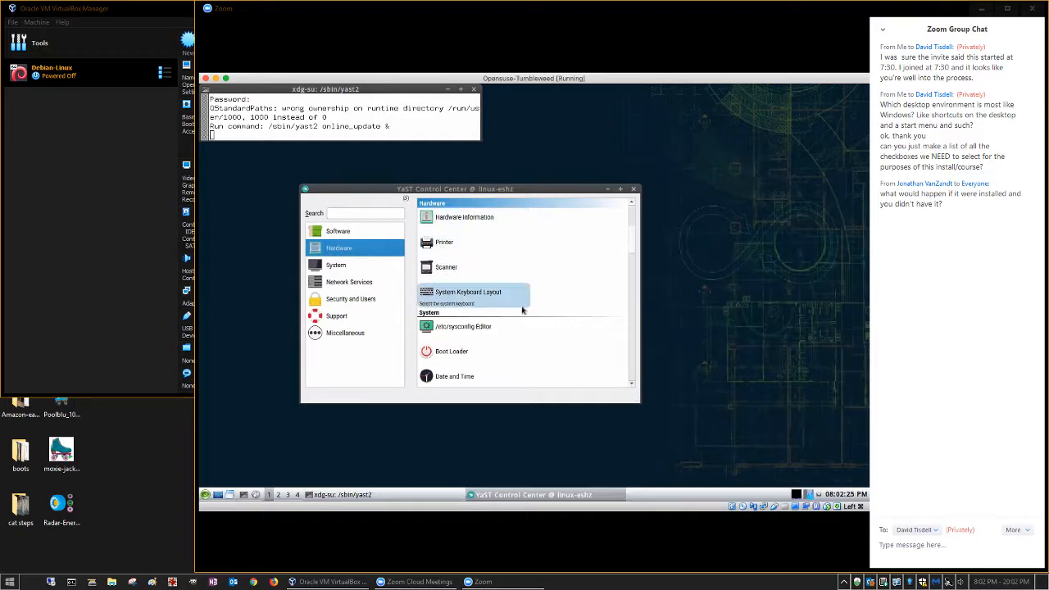
left_click(336, 264)
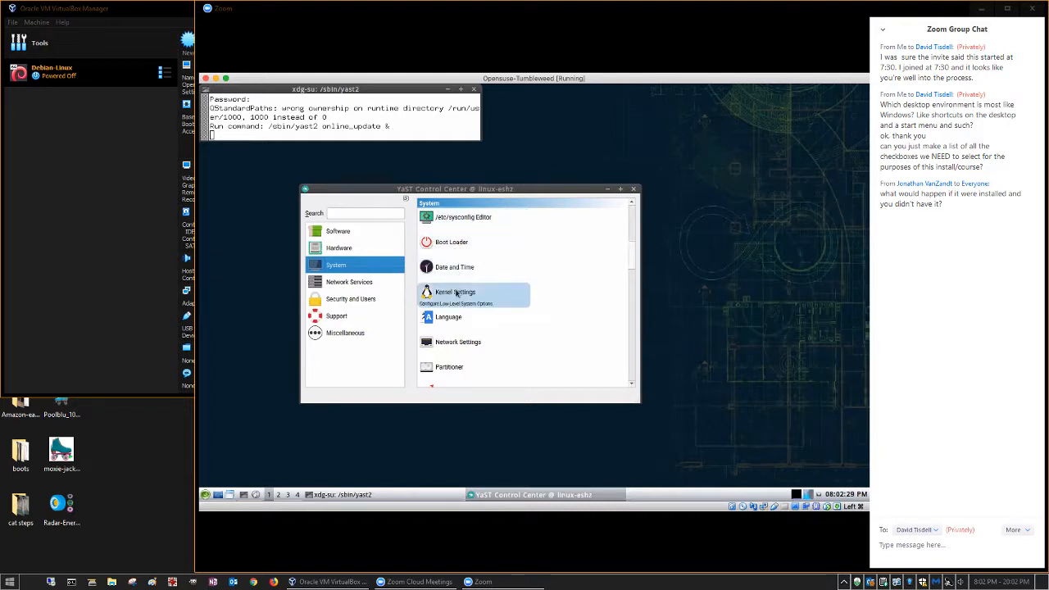
mouse_move(638, 265)
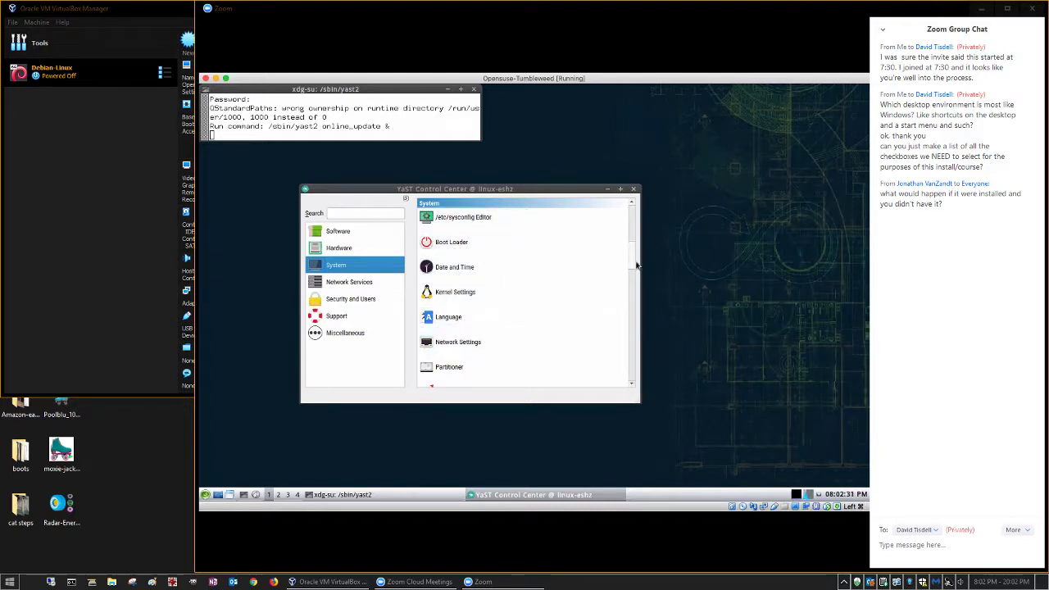
scroll("down", 3)
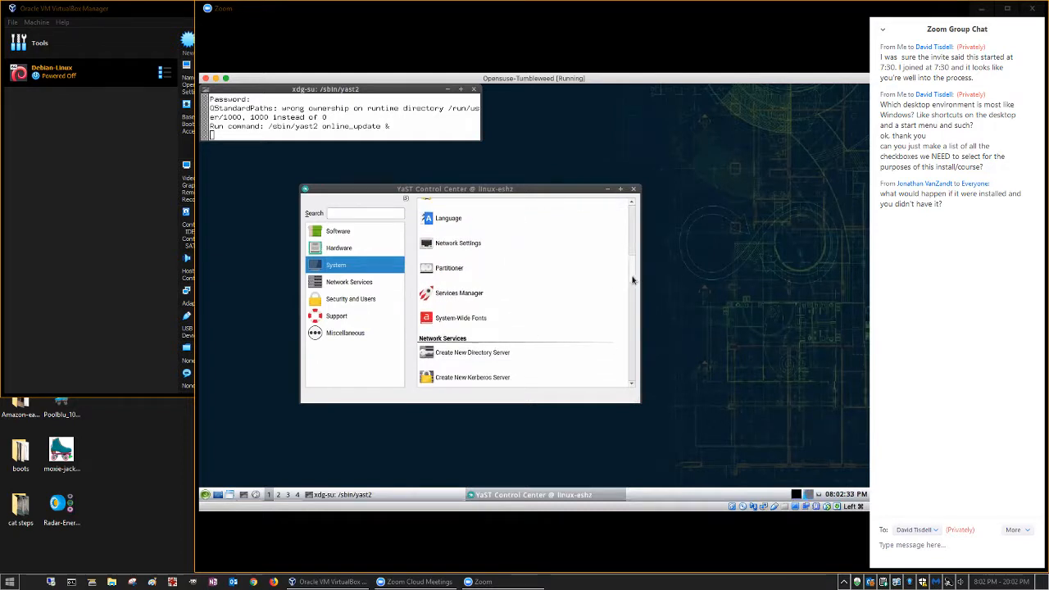
mouse_move(457, 243)
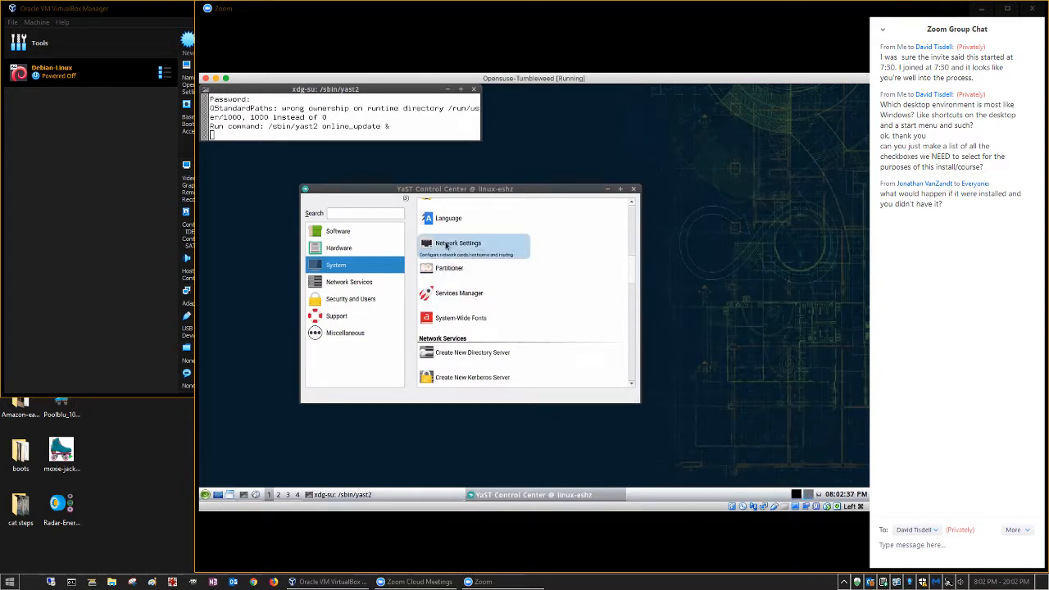
mouse_move(459, 292)
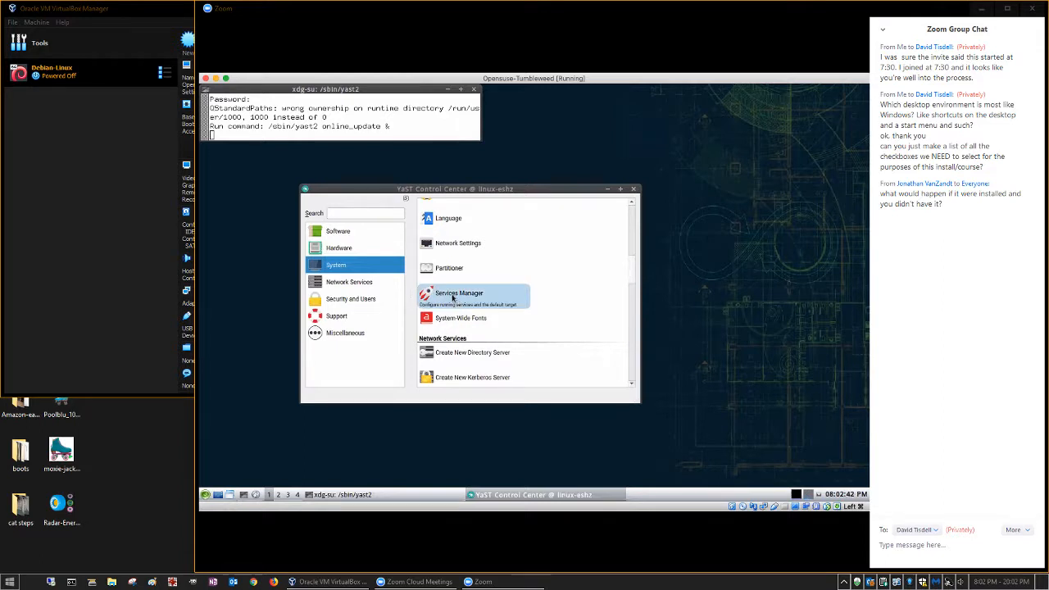
mouse_move(633, 275)
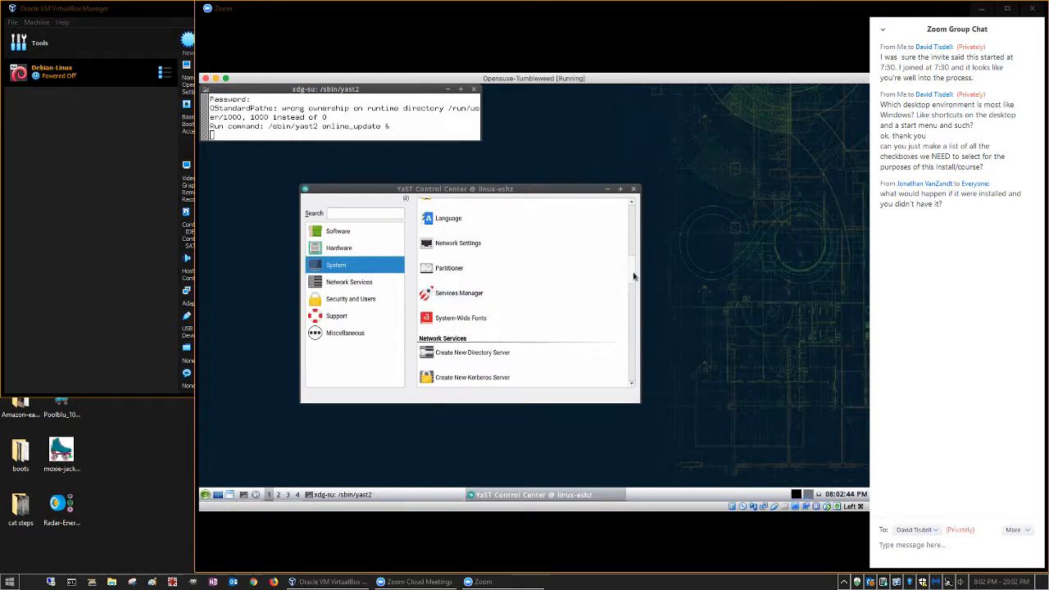
Scroll the module list down to the Network Services entries (Hostnames, LDAP, Mail, NFS, NTP).
scroll("down", 3)
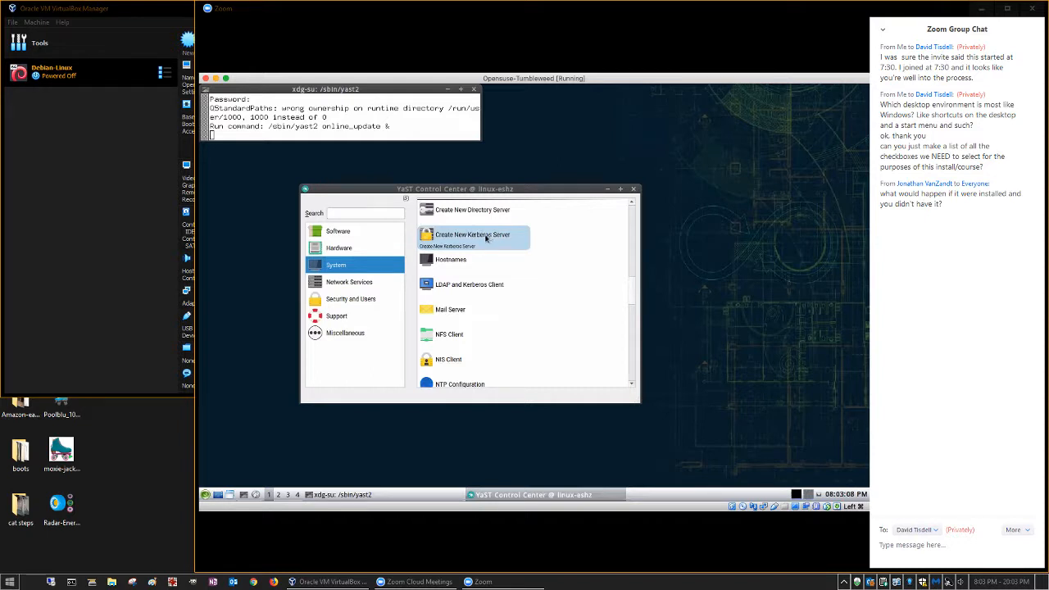
mouse_move(450, 259)
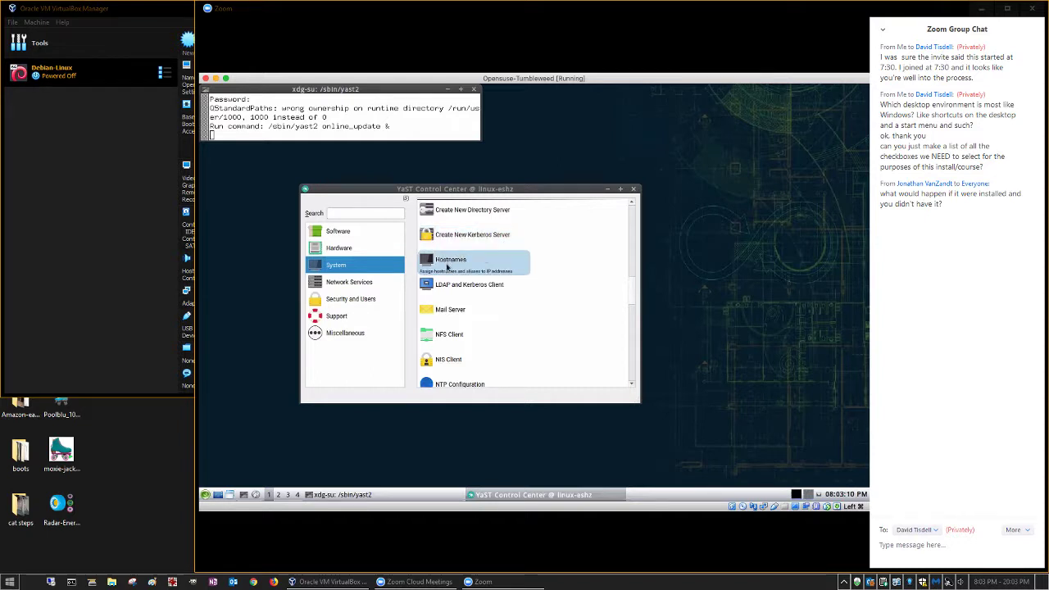
mouse_move(482, 279)
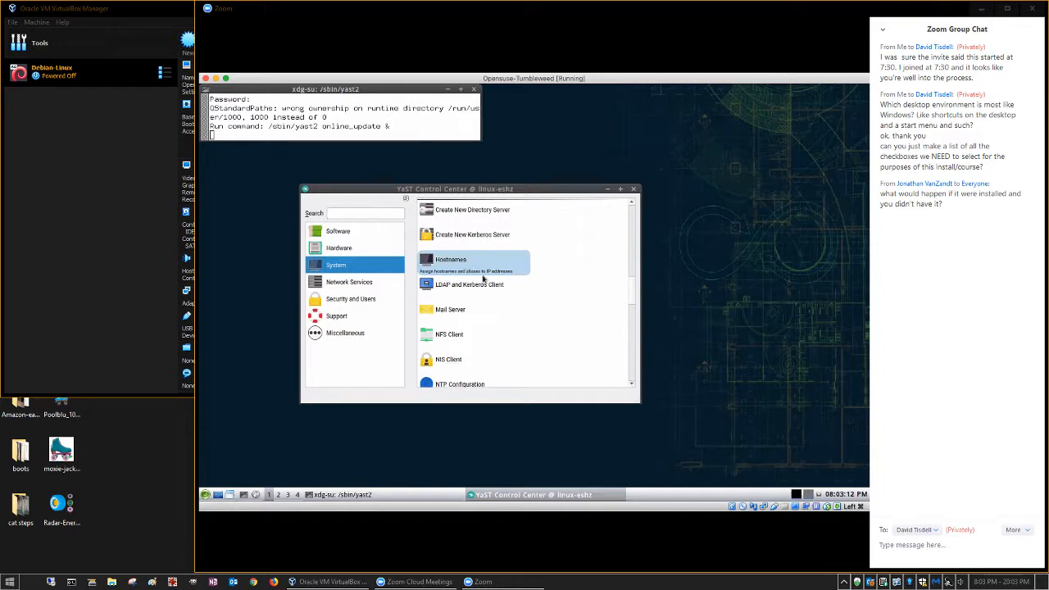
mouse_move(463, 321)
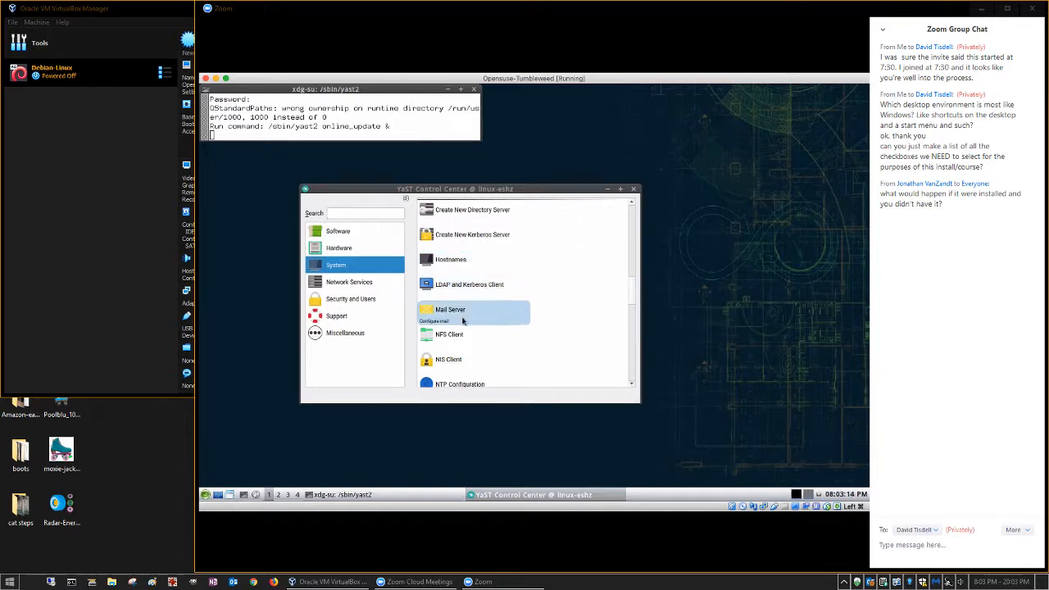
mouse_move(449, 335)
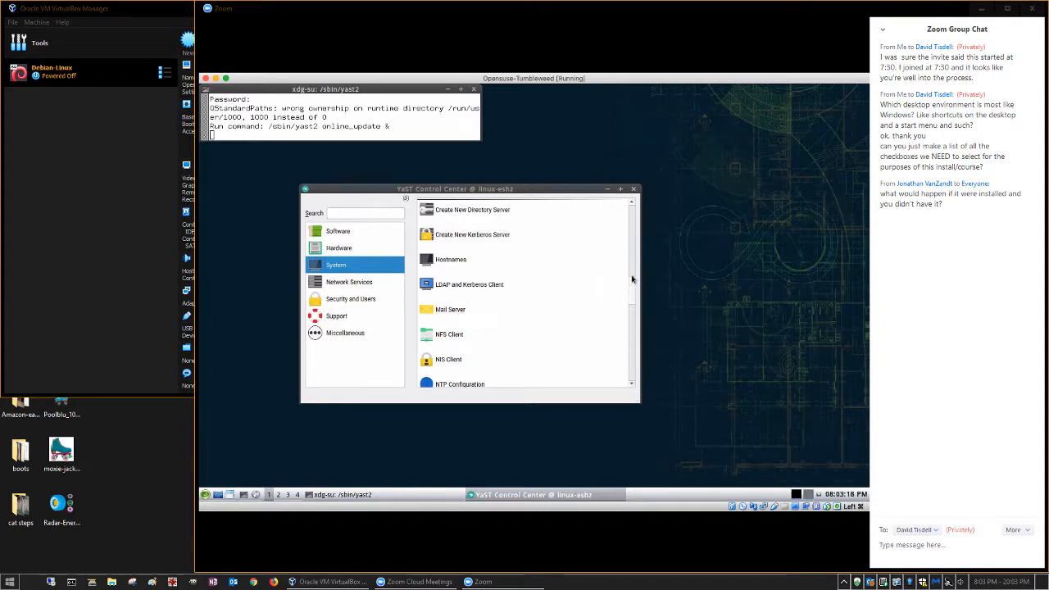
Scroll further to Remote Administration (VNC), Samba Server, TFTP Server, VPN and iSCSI Initiator.
scroll("down", 3)
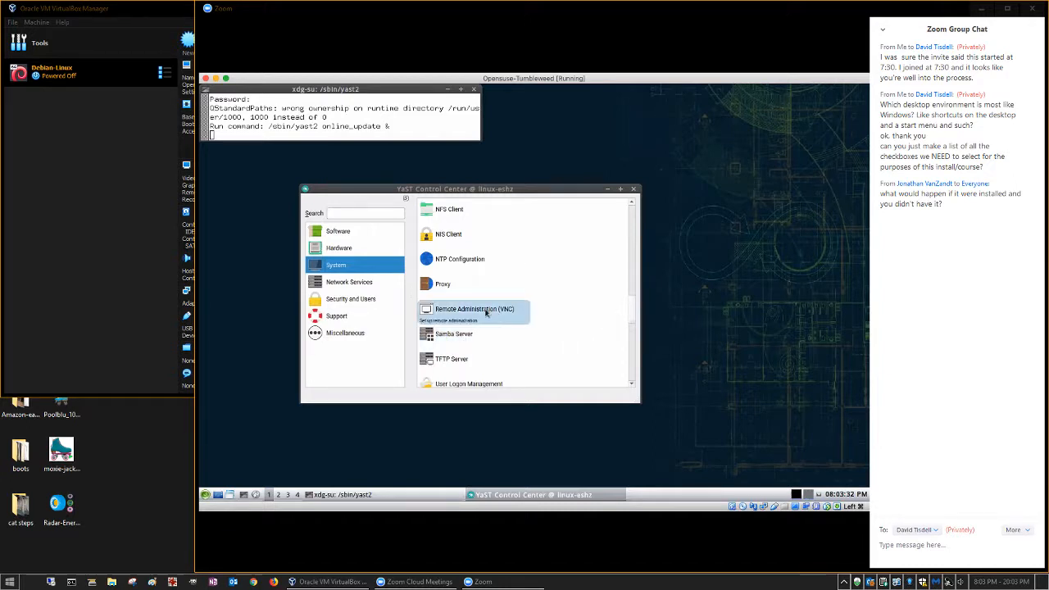
scroll("down", 3)
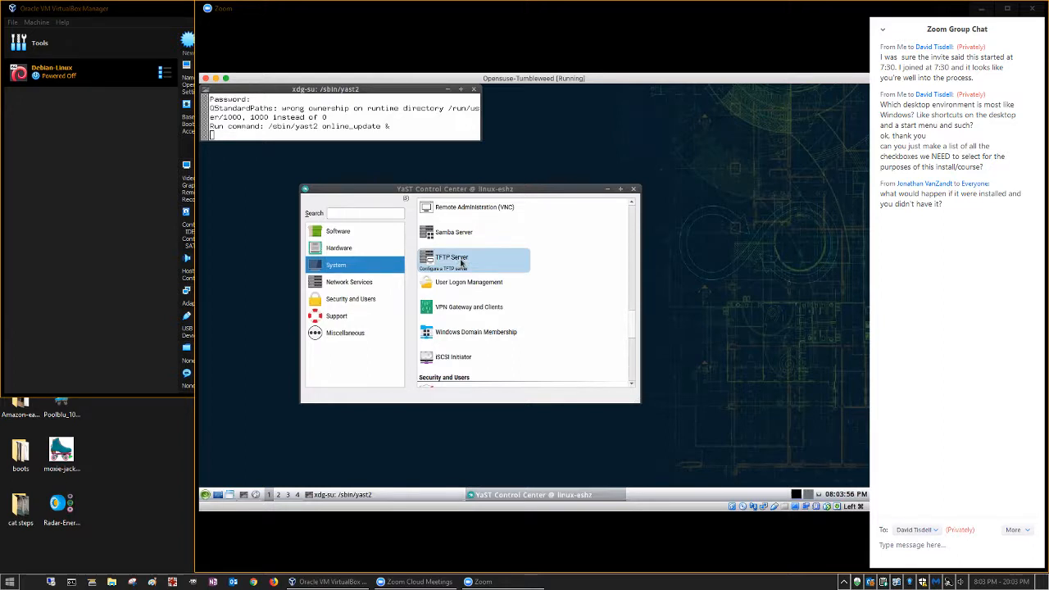
mouse_move(633, 317)
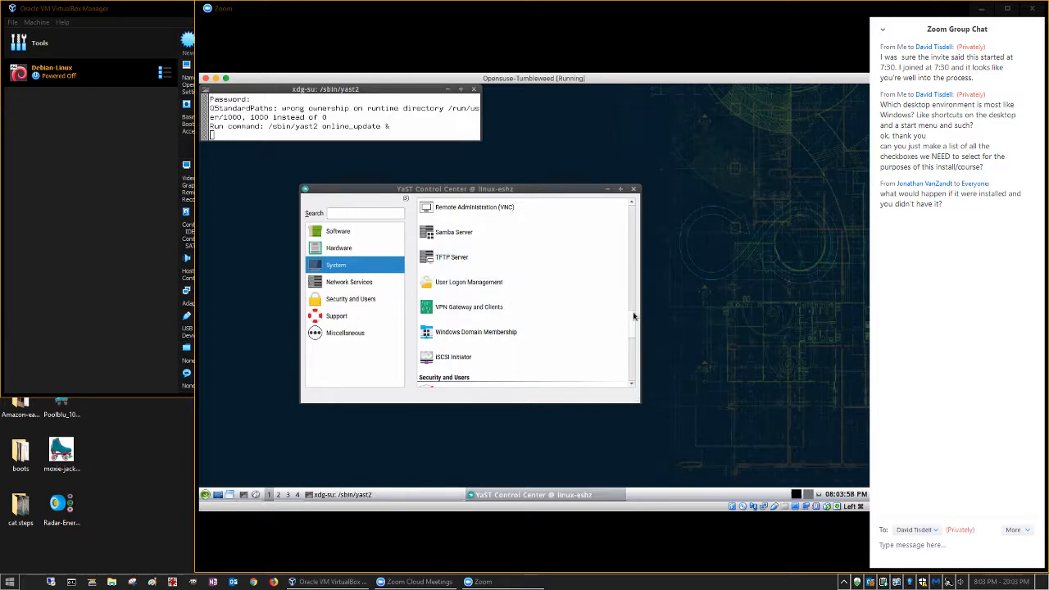
Scroll down to Security and Users: AppArmor, Firewall, Security Center, Sudo, User and Group Management.
scroll("down", 3)
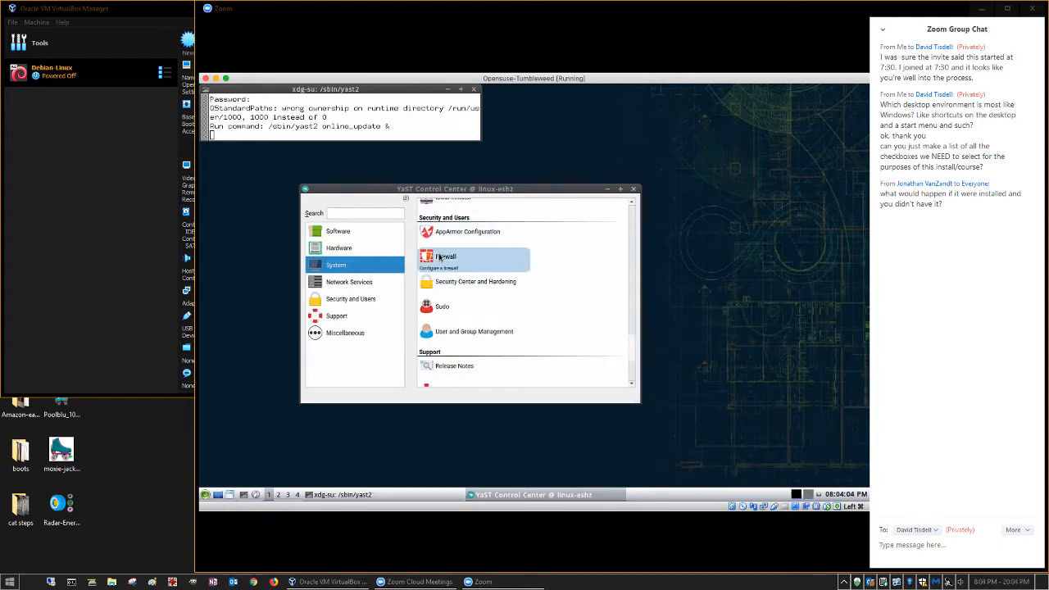
mouse_move(475, 282)
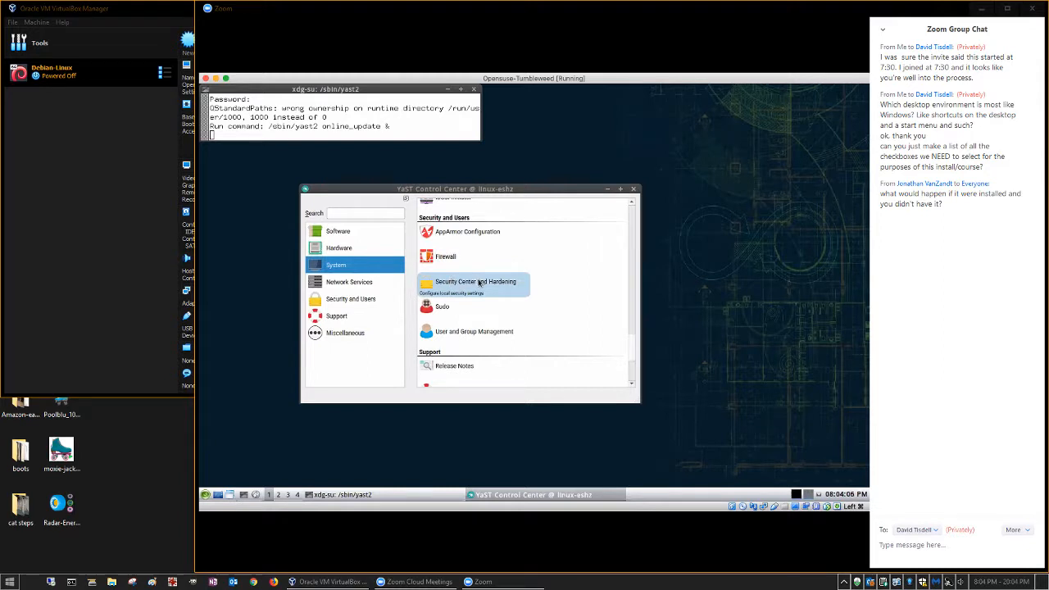
mouse_move(467, 232)
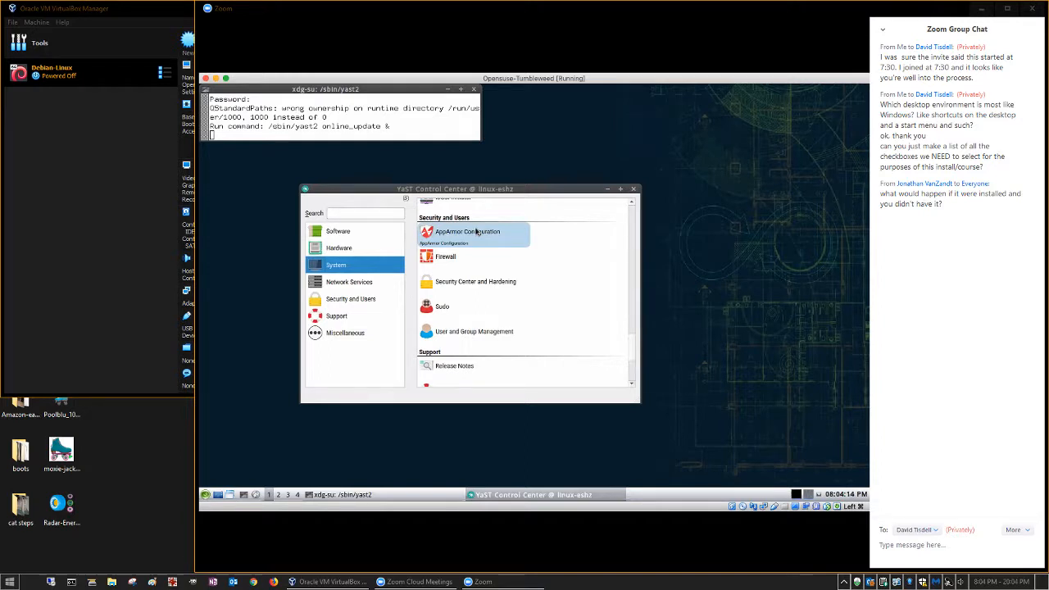
mouse_move(456, 365)
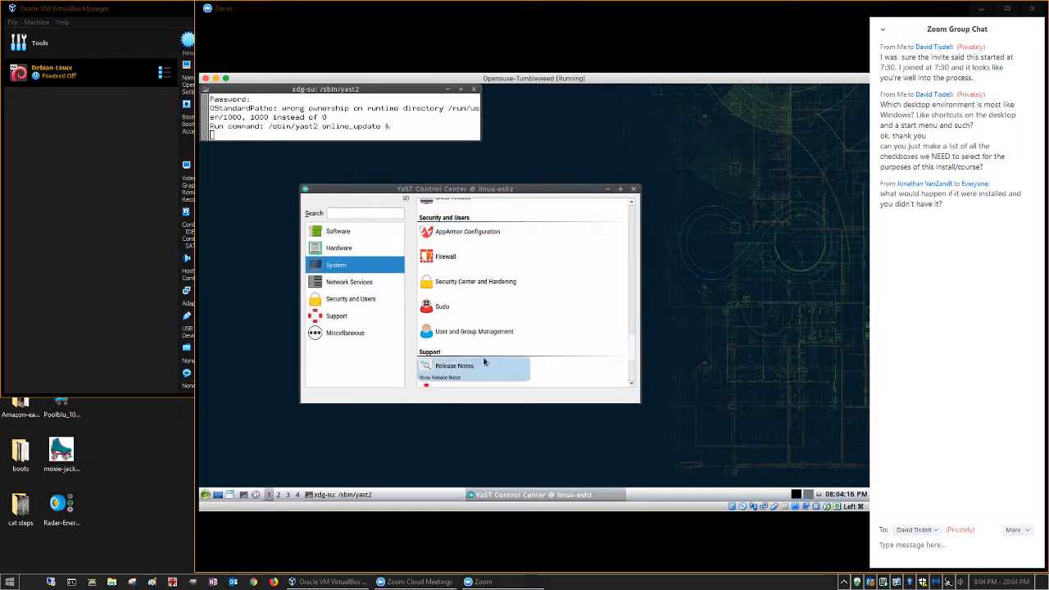
mouse_move(474, 331)
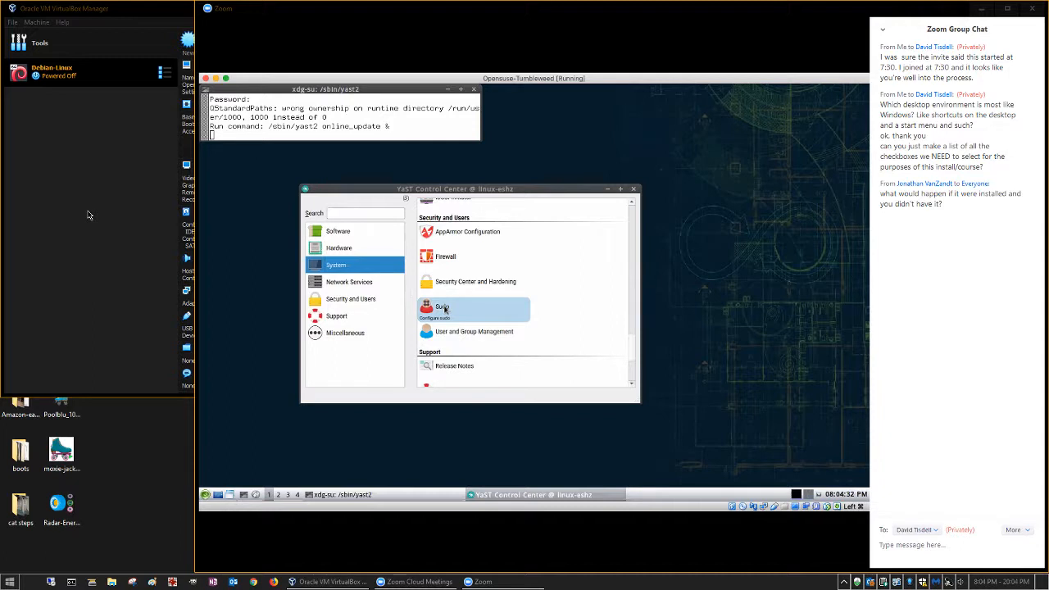
mouse_move(503, 309)
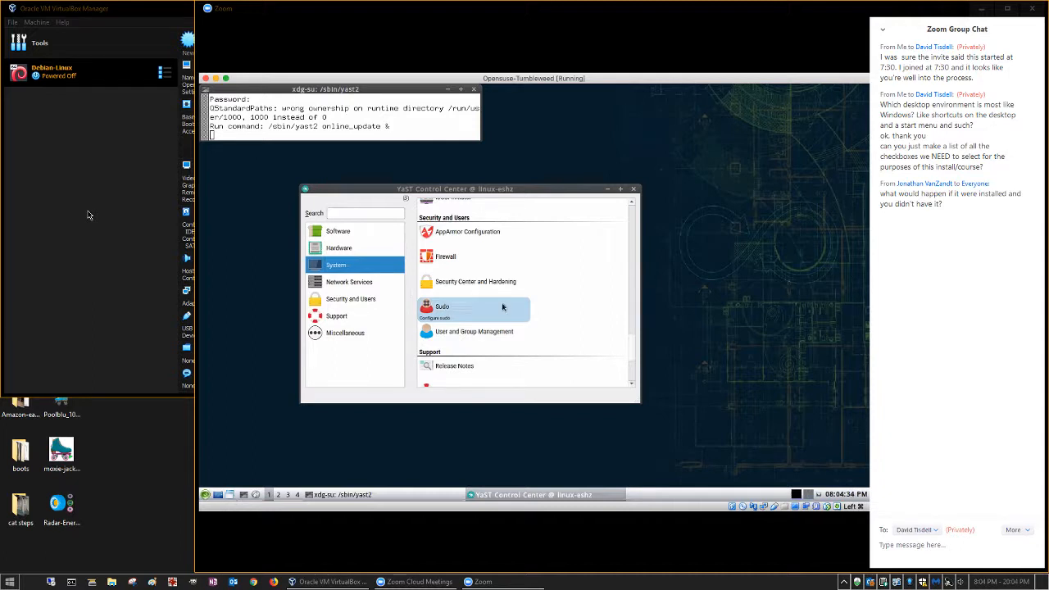
scroll("down", 3)
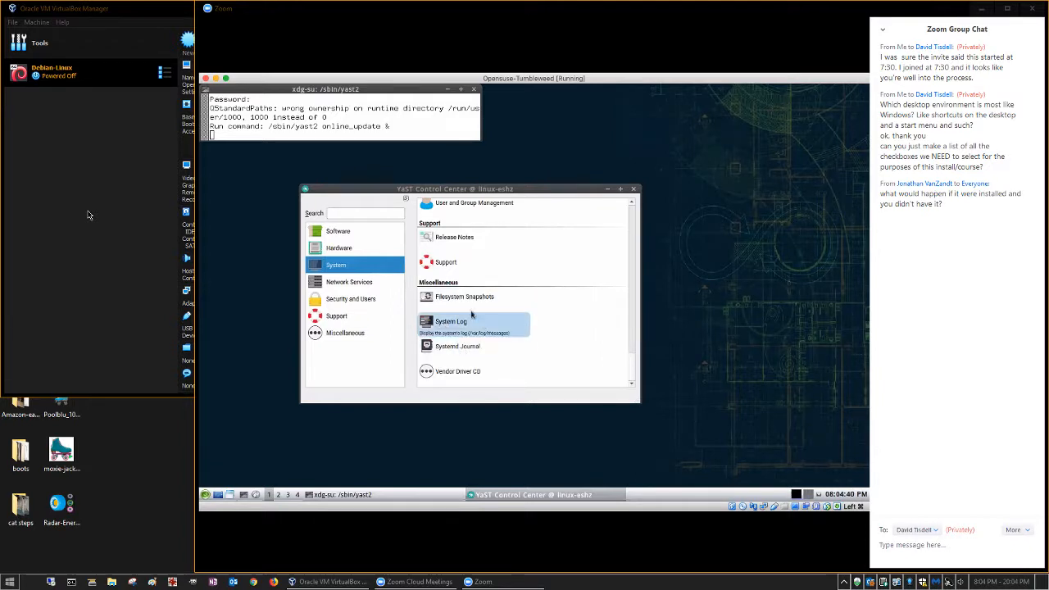
mouse_move(351, 309)
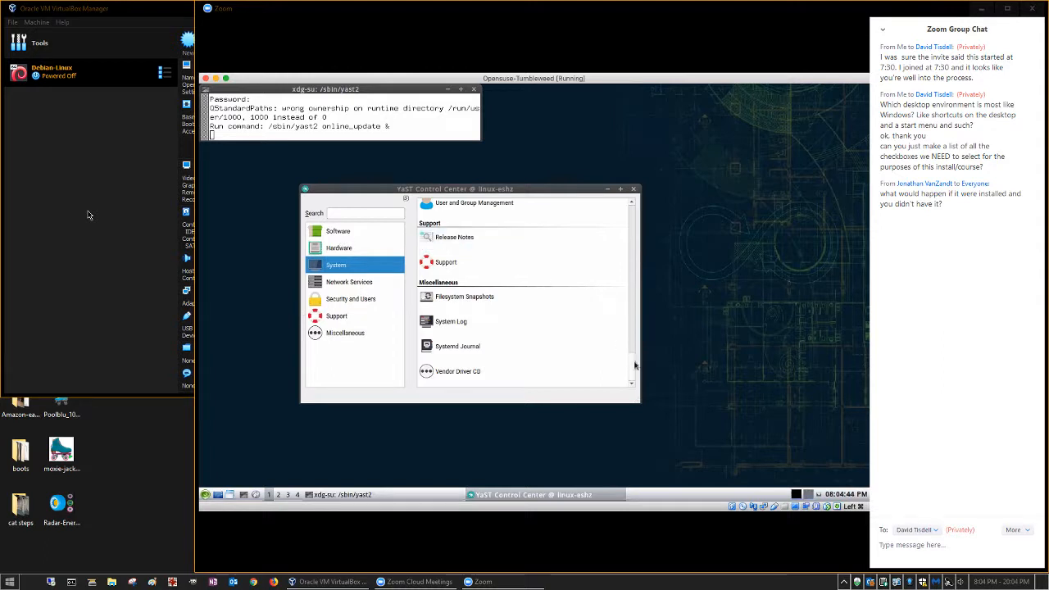
scroll("up", 3)
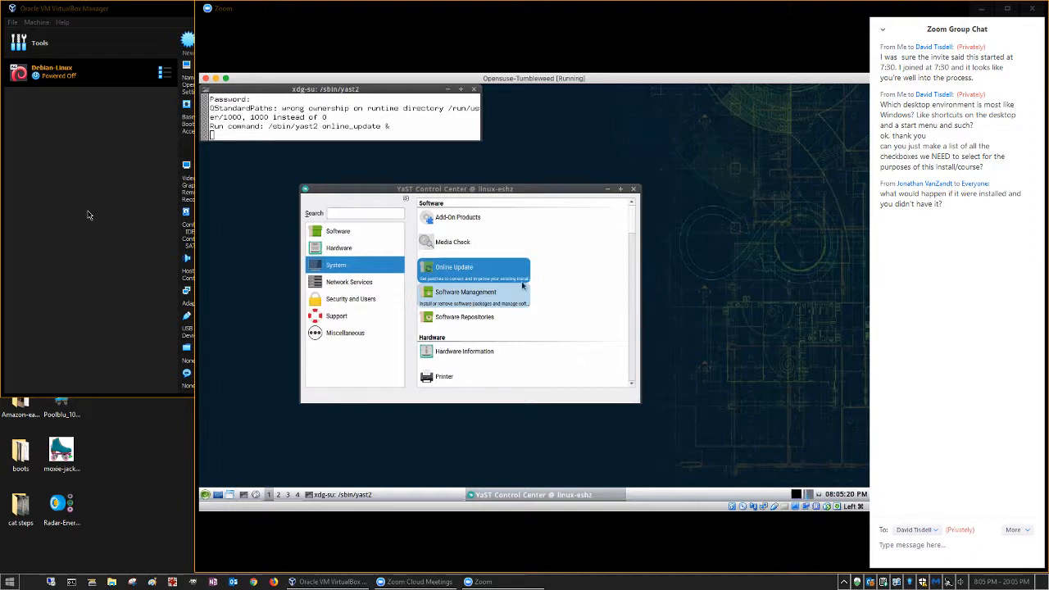
Select the Network Services category and browse its LDAP, NFS, NIS, NTP and proxy modules.
left_click(349, 282)
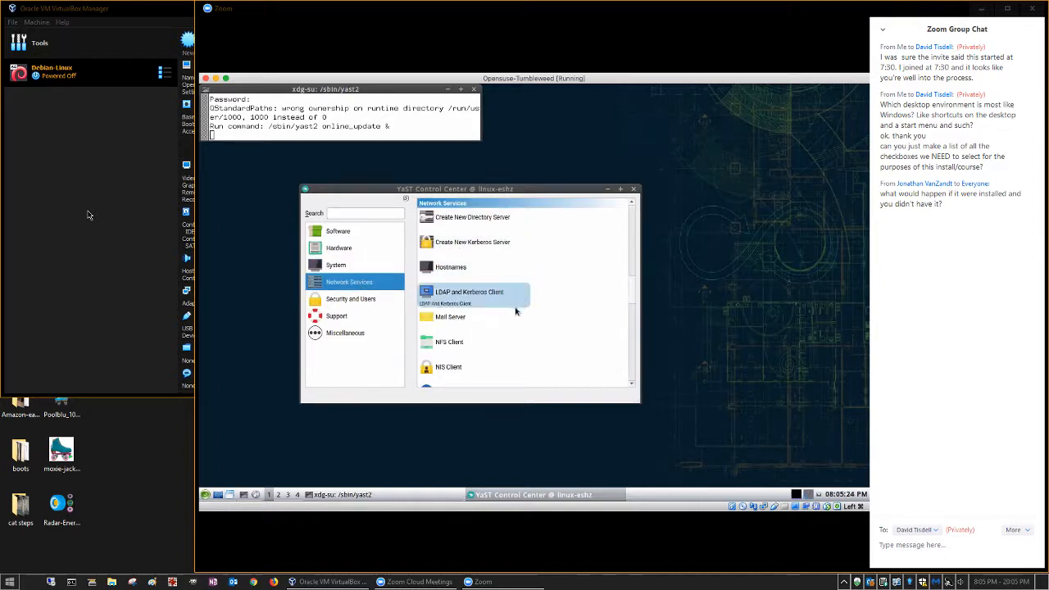
scroll("down", 3)
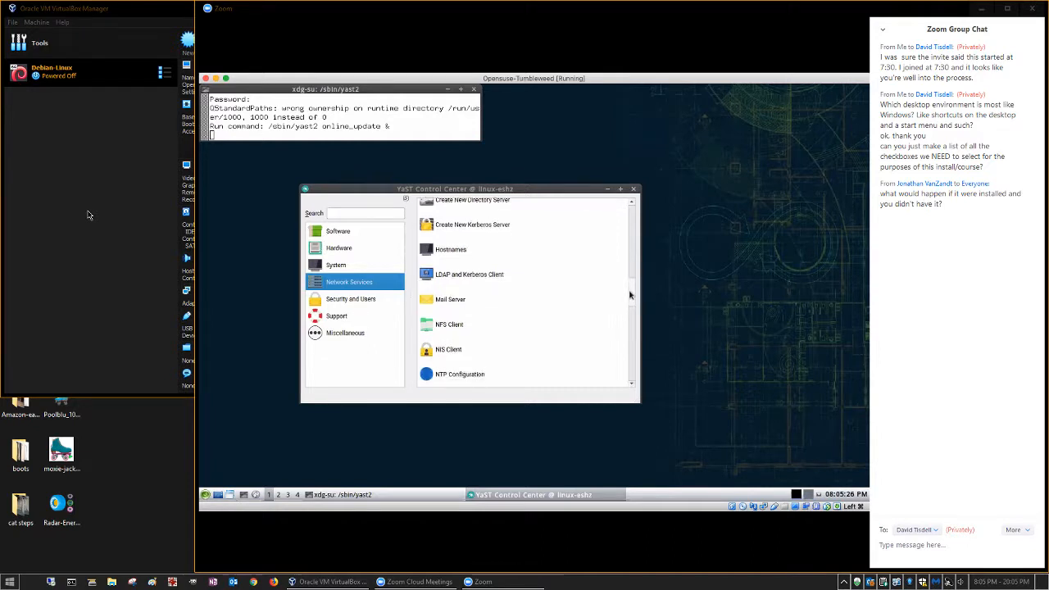
scroll("down", 3)
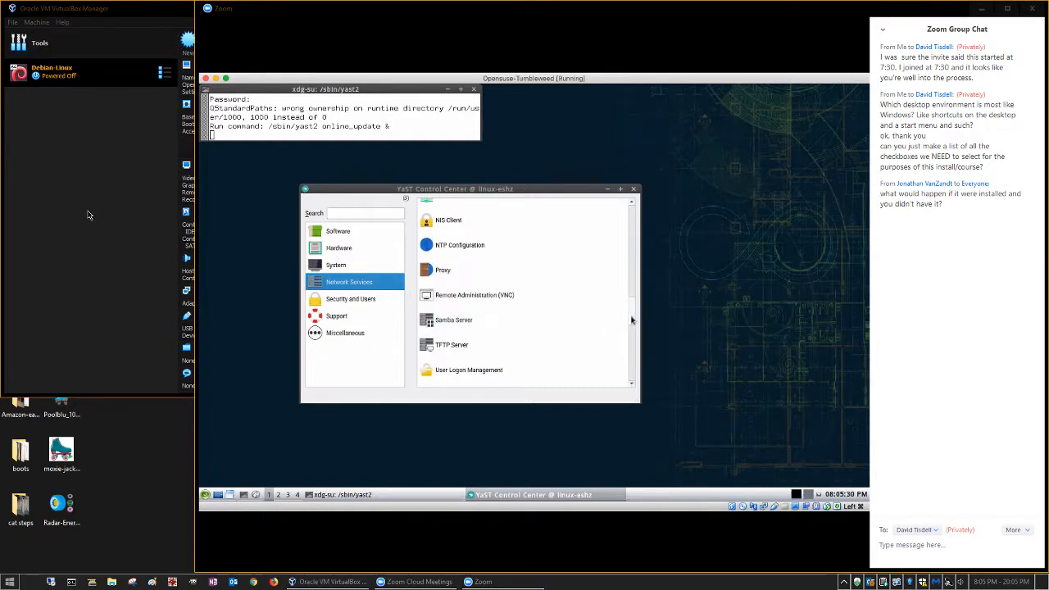
scroll("up", 3)
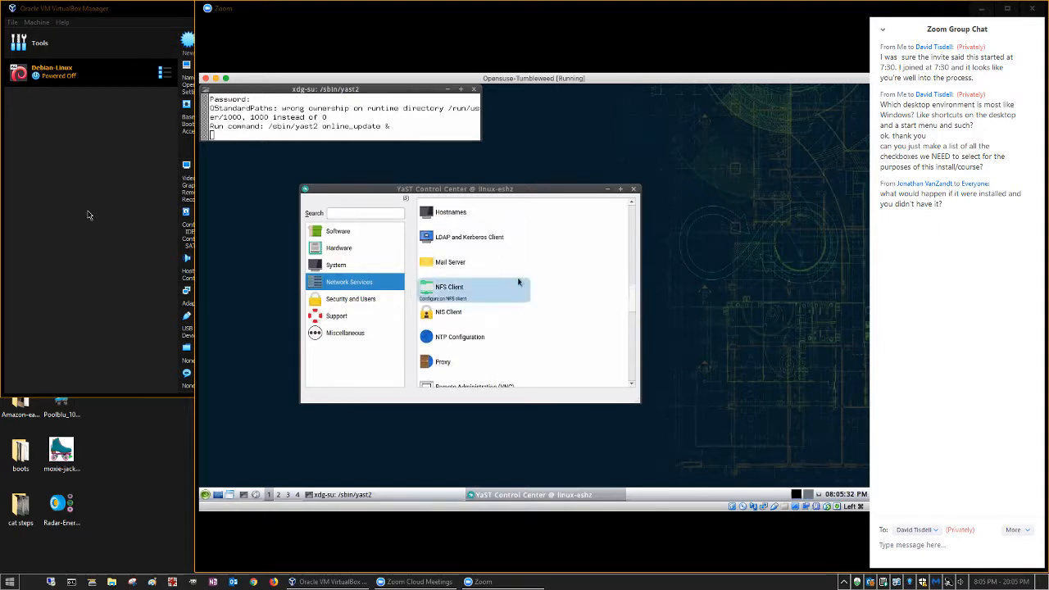
mouse_move(349, 282)
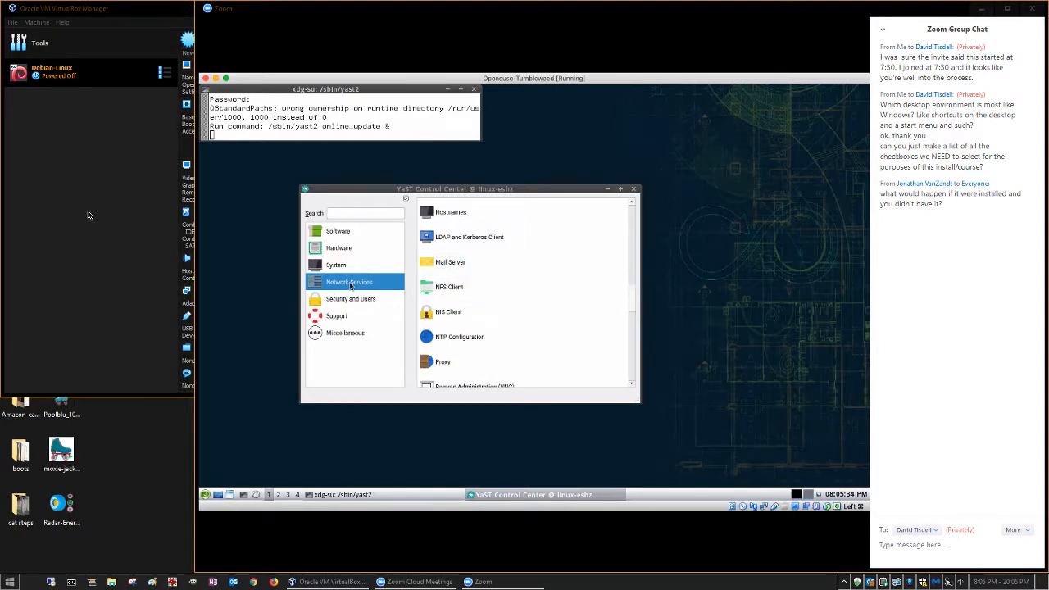
mouse_move(593, 211)
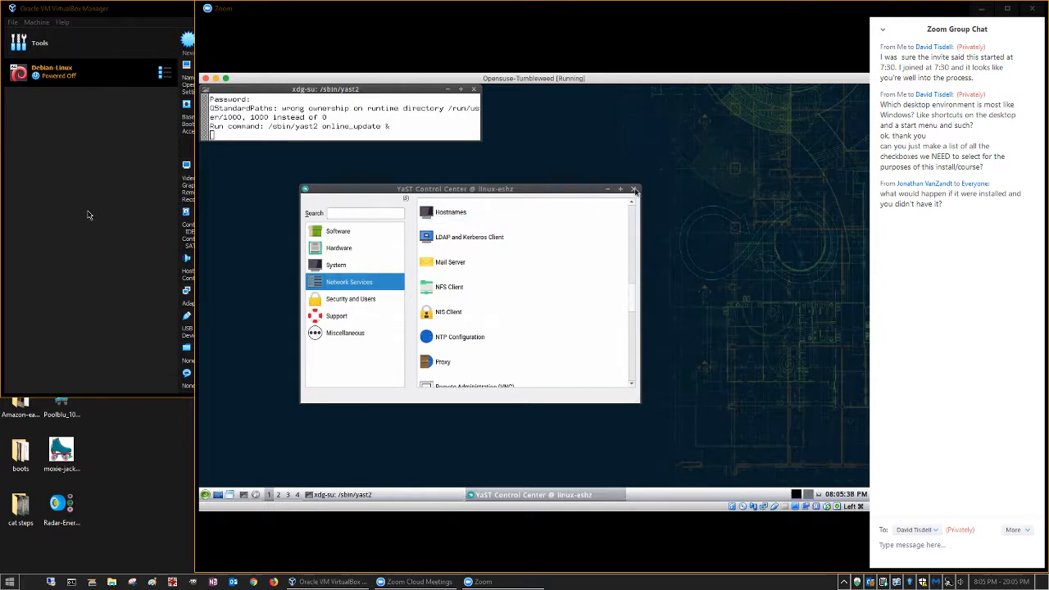
mouse_move(725, 216)
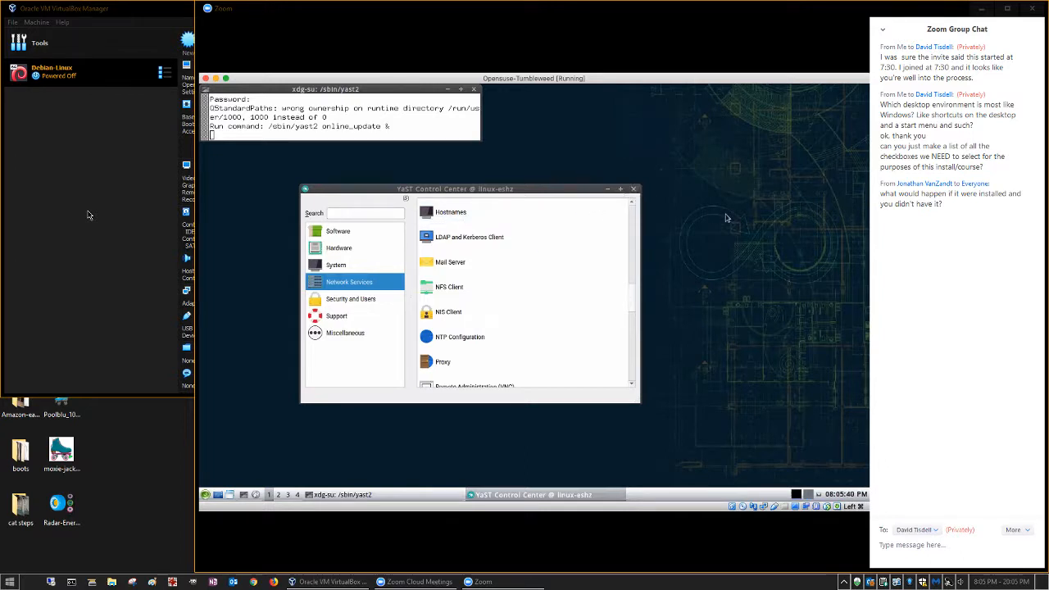
mouse_move(653, 229)
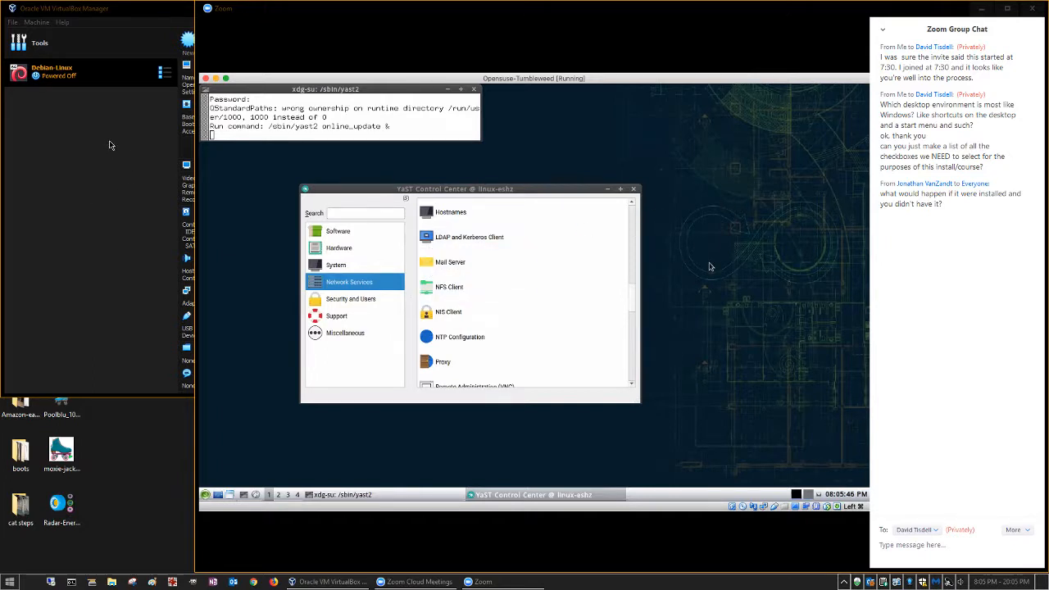
mouse_move(125, 335)
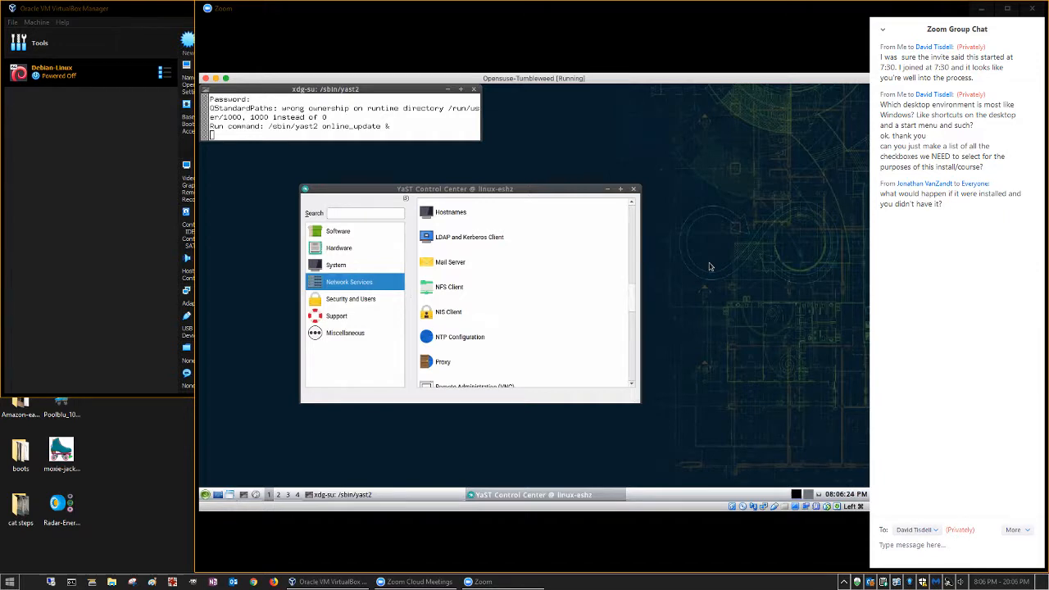
mouse_move(127, 479)
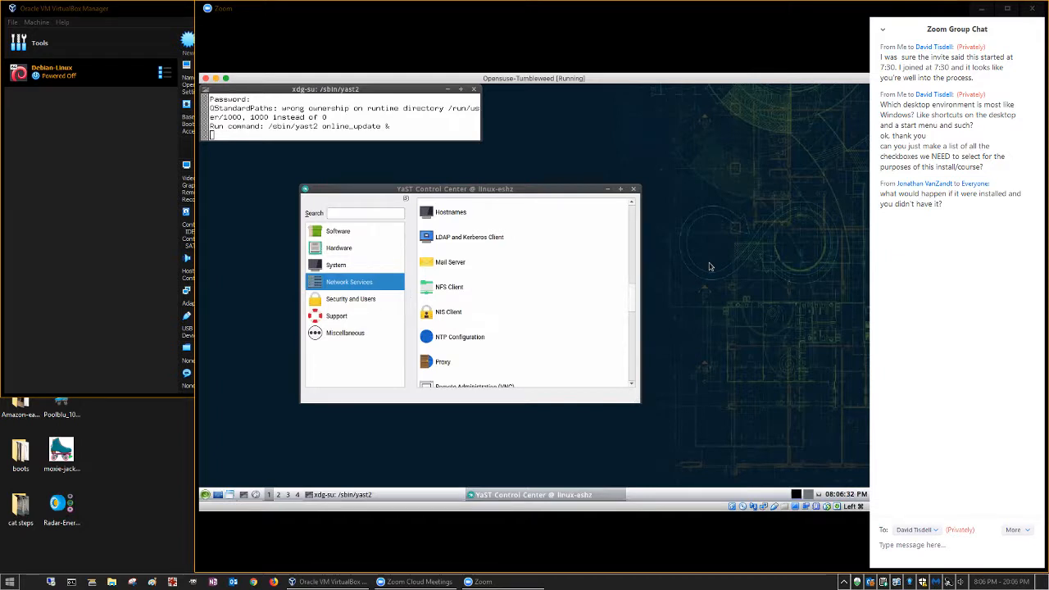
mouse_move(145, 469)
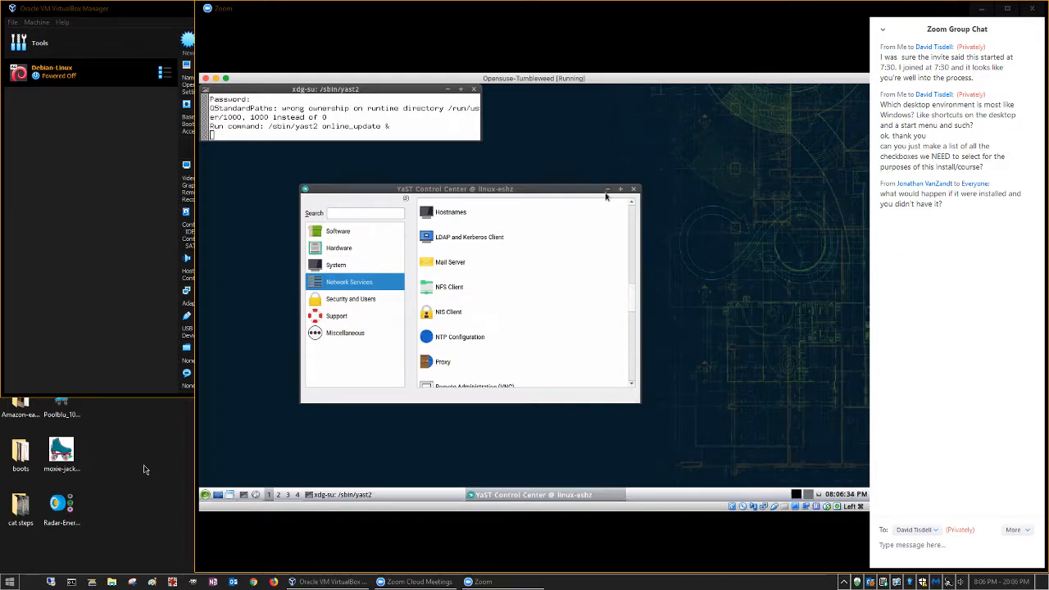
mouse_move(607, 191)
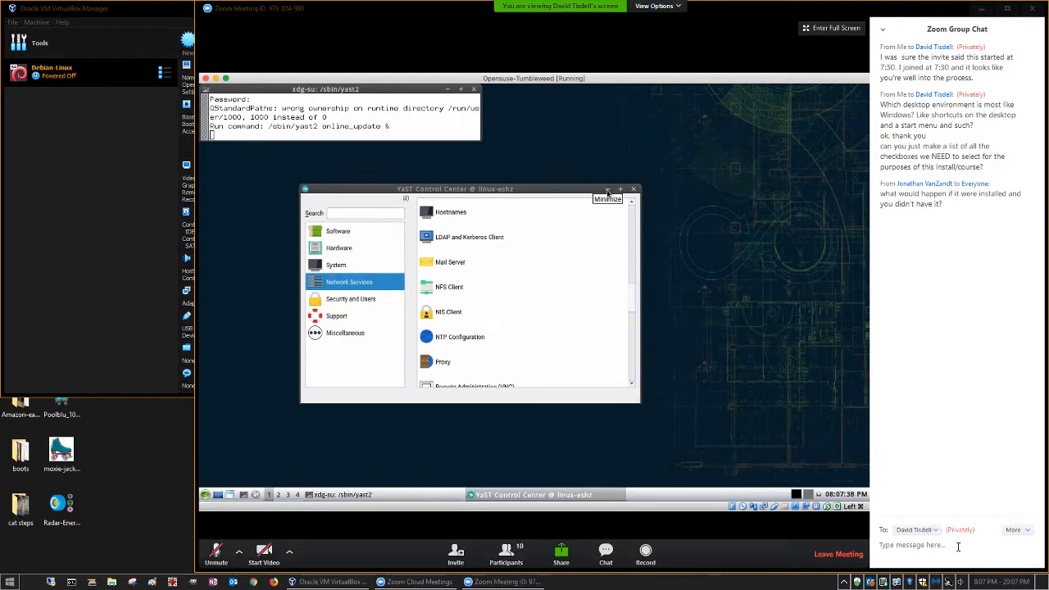
Write the private reply that the Windows Server trial lasts 180 days.
type("w")
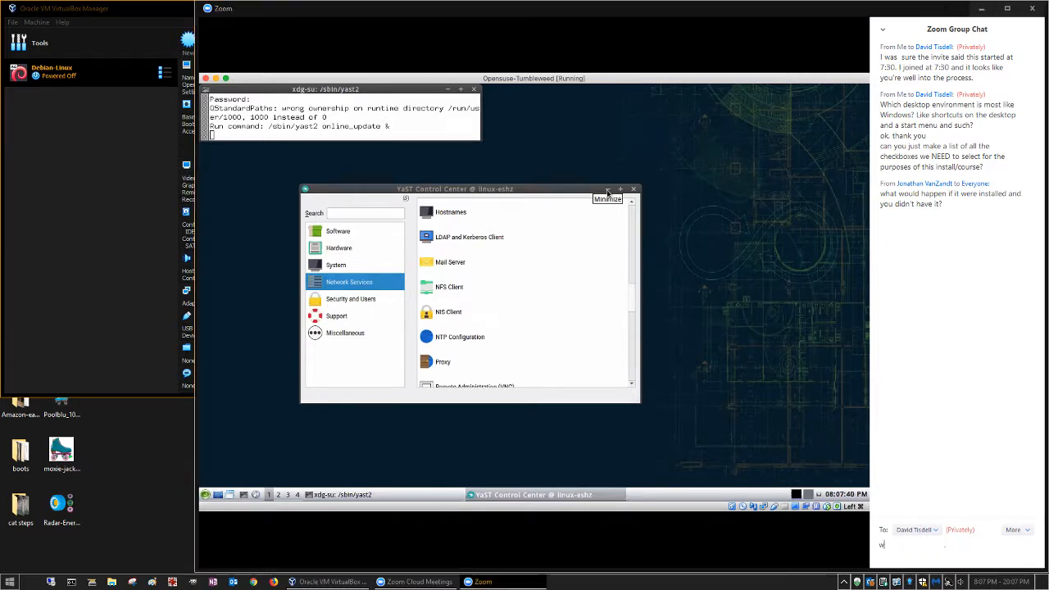
type("indows server trial for I")
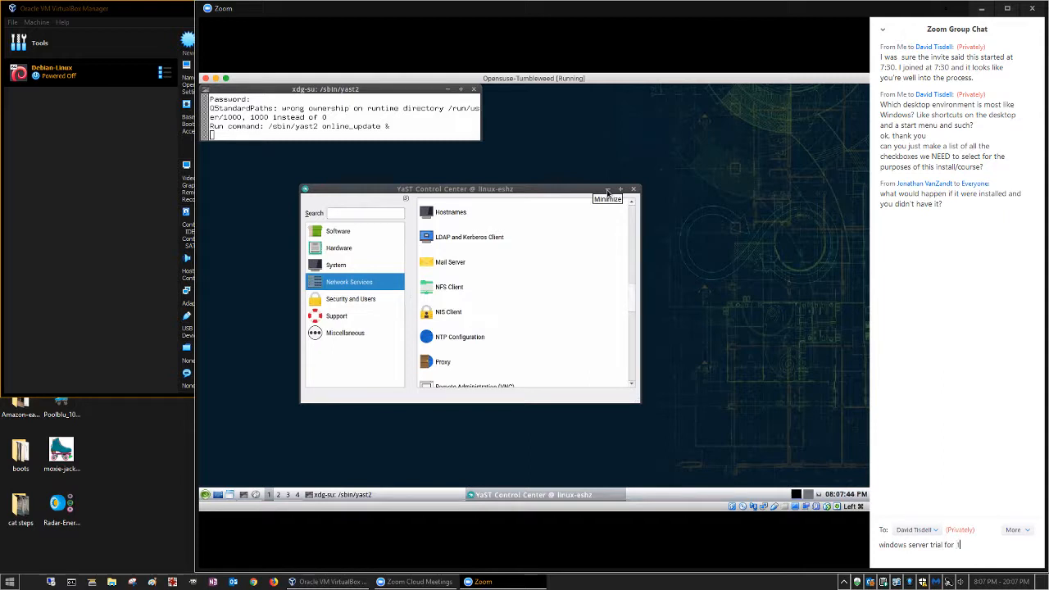
type("180 days")
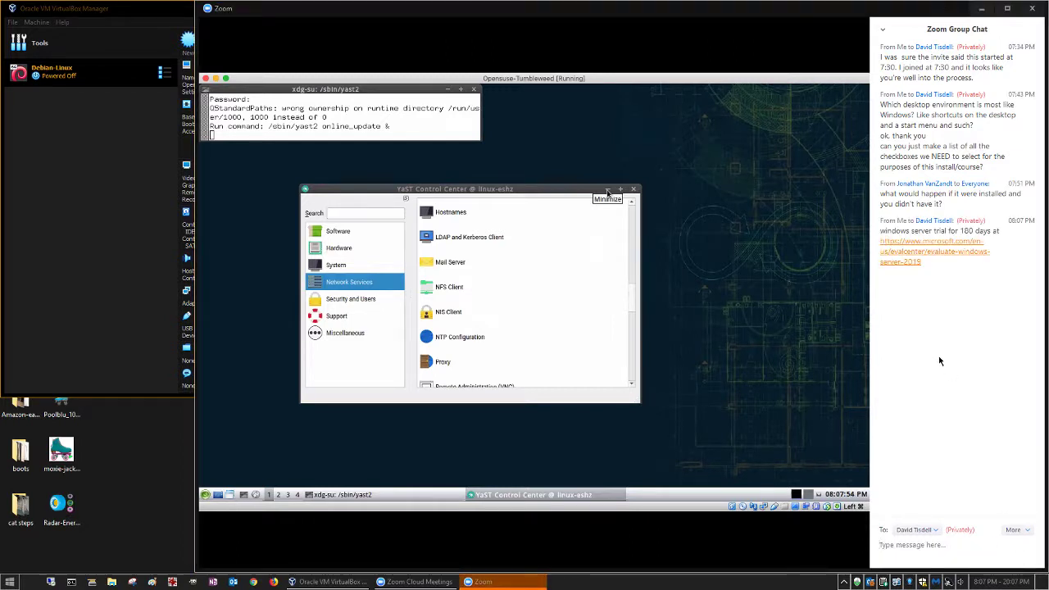
mouse_move(987, 410)
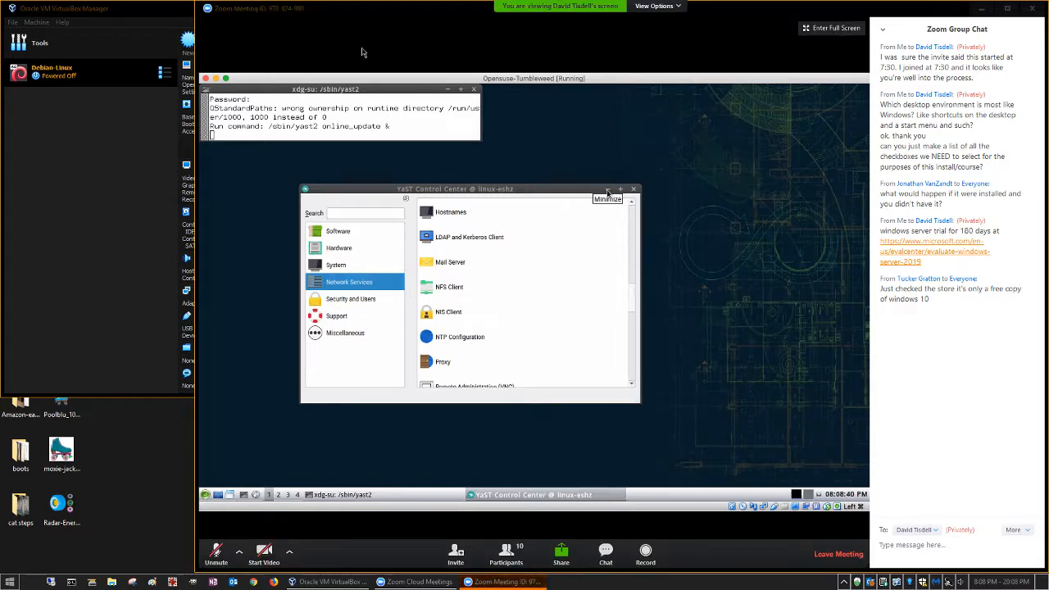
mouse_move(441, 29)
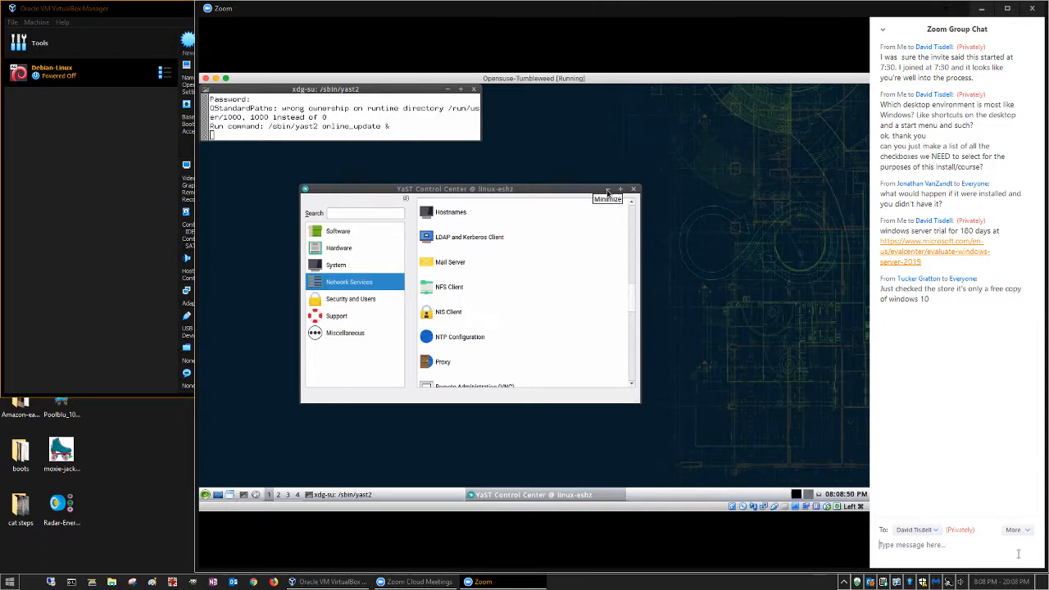
Set the Zoom chat recipient to Everyone before sharing the trial link.
left_click(917, 529)
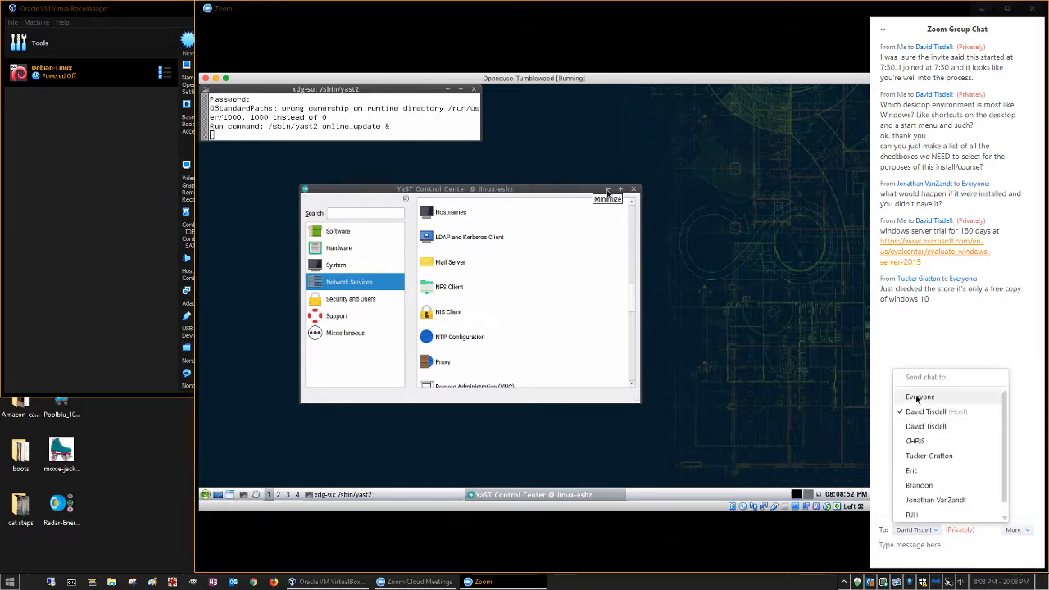
left_click(920, 397)
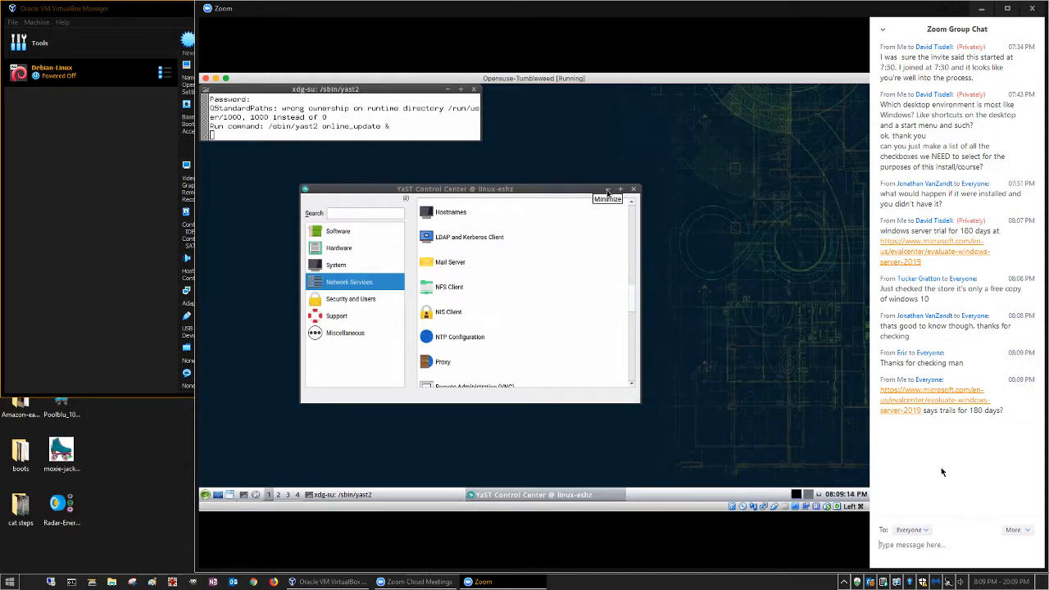
mouse_move(977, 451)
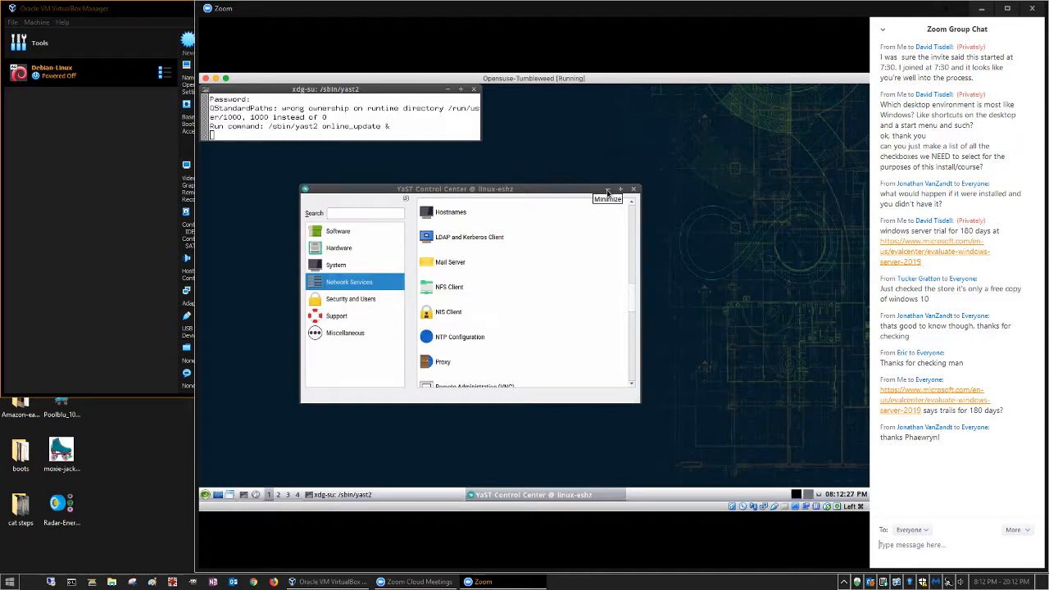
Write the reply that libraries set up their systems so nothing gets saved.
type("That's how libara")
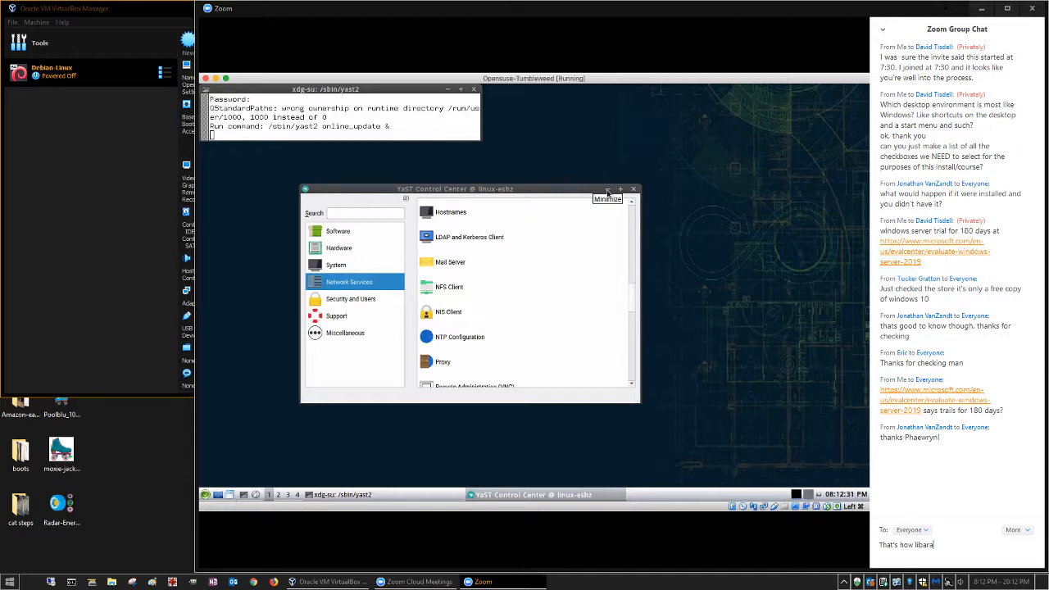
type("ies")
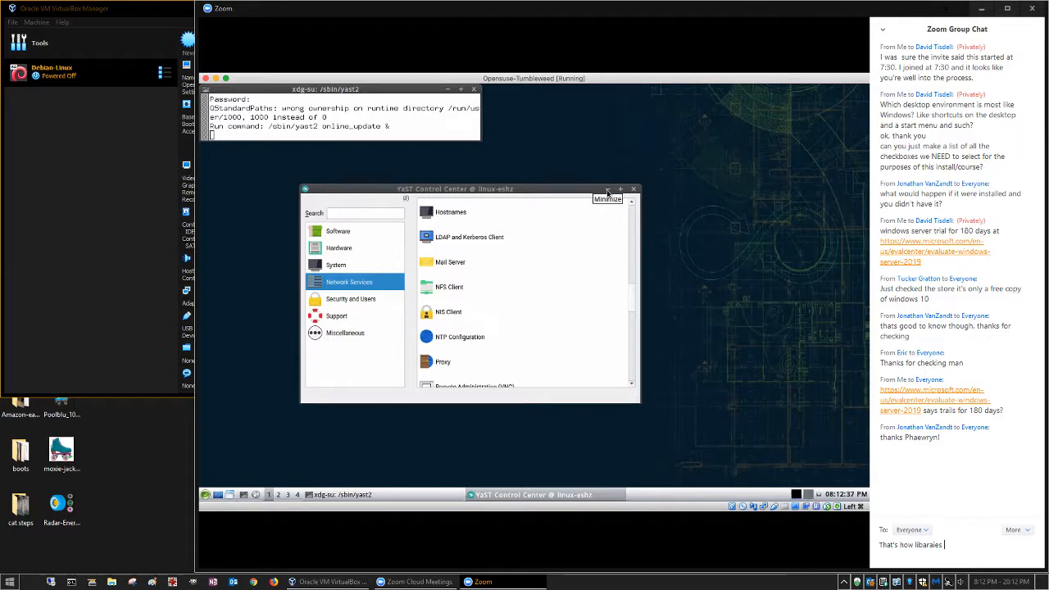
type("set up thier systems too.")
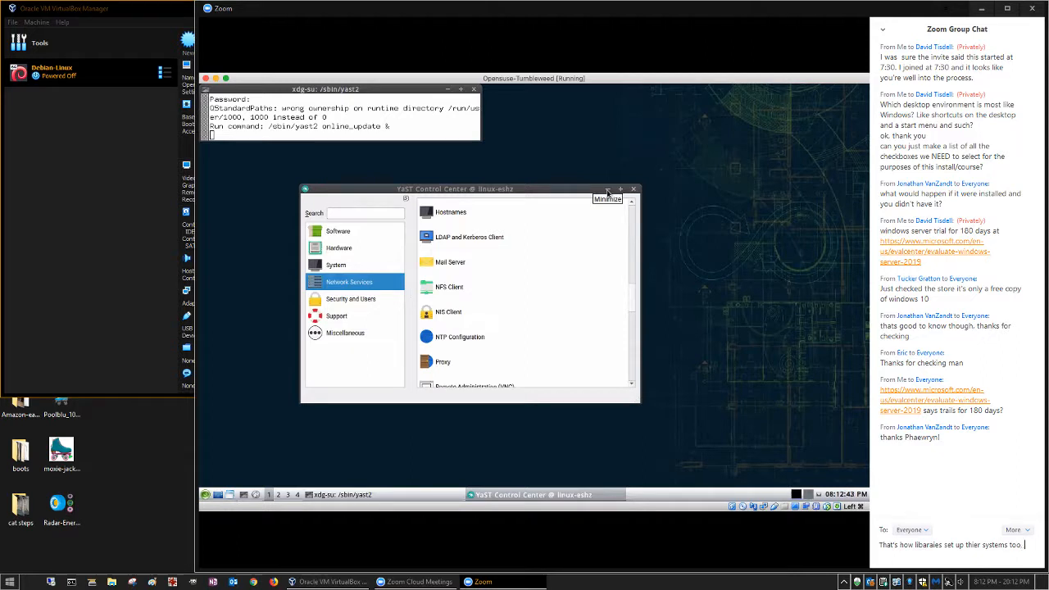
type("nothing gets")
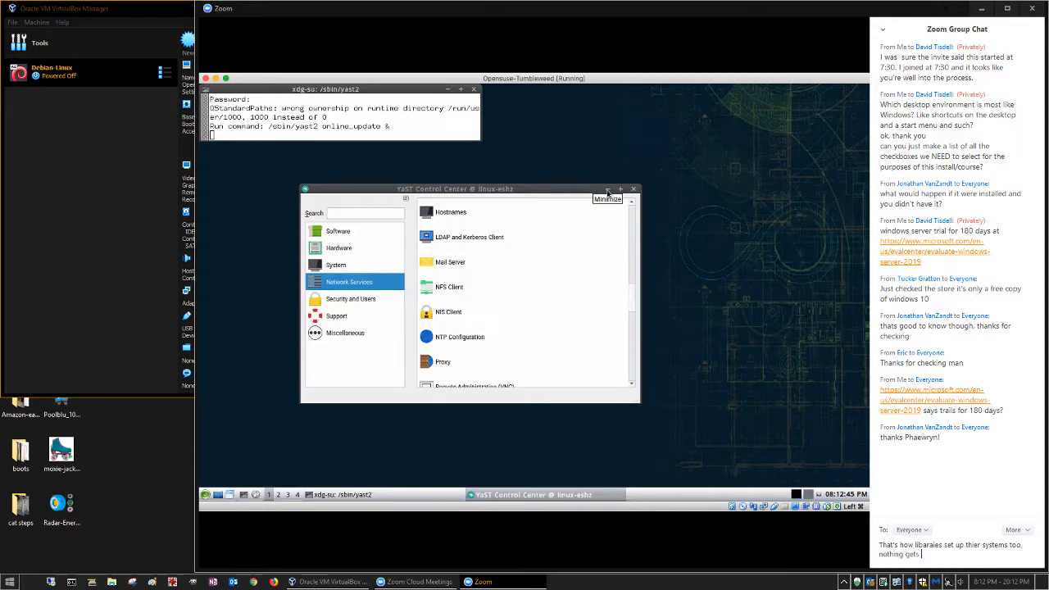
type("saved")
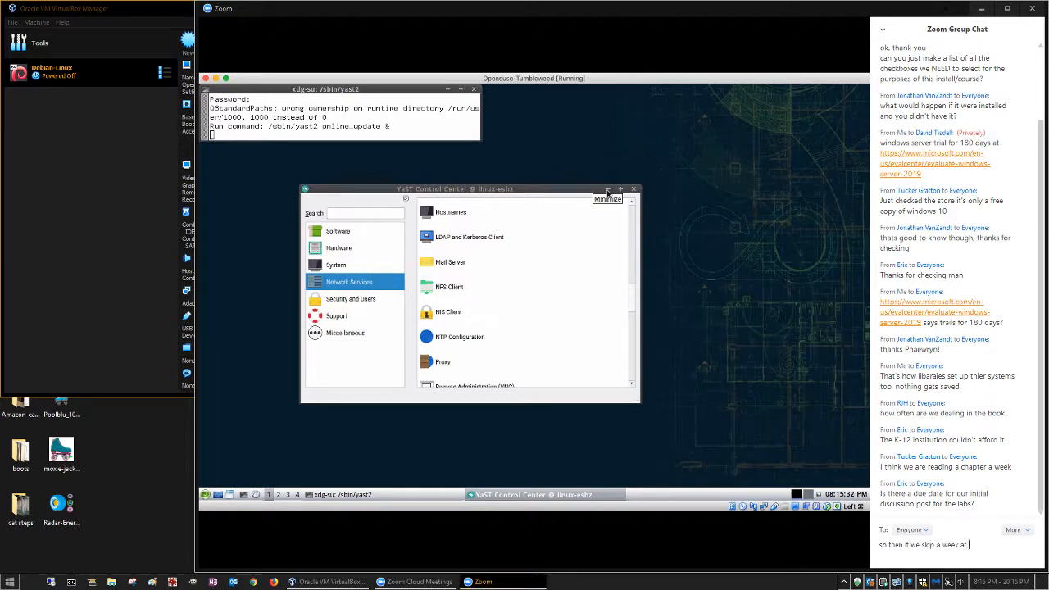
Begin the group message about skipping a week at midterm.
type("midterm the")
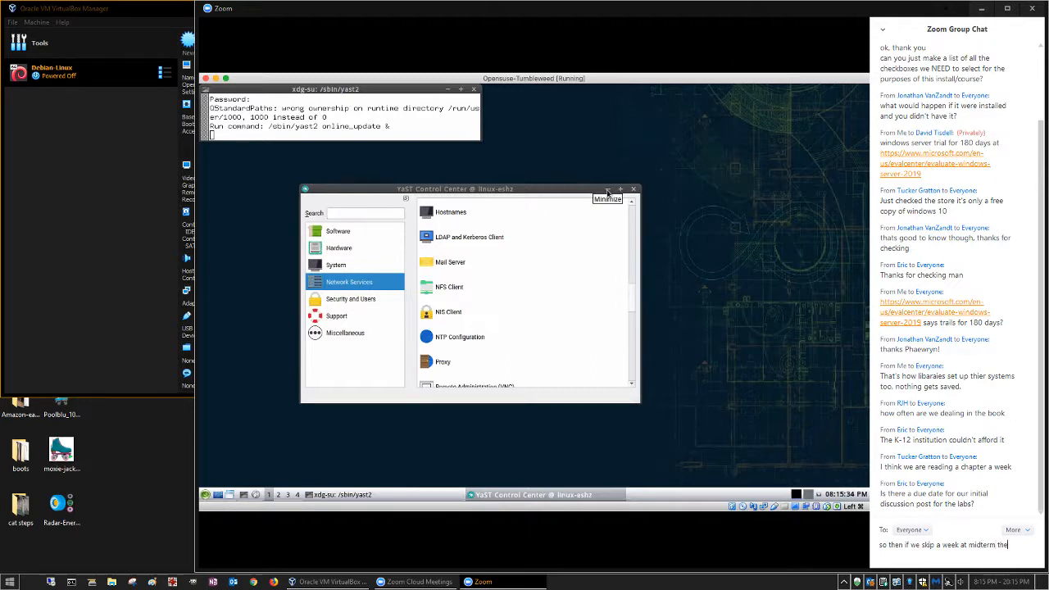
Scroll the chat while sending the midterm week-skip and chapter 1 question to everyone.
scroll("down", 3)
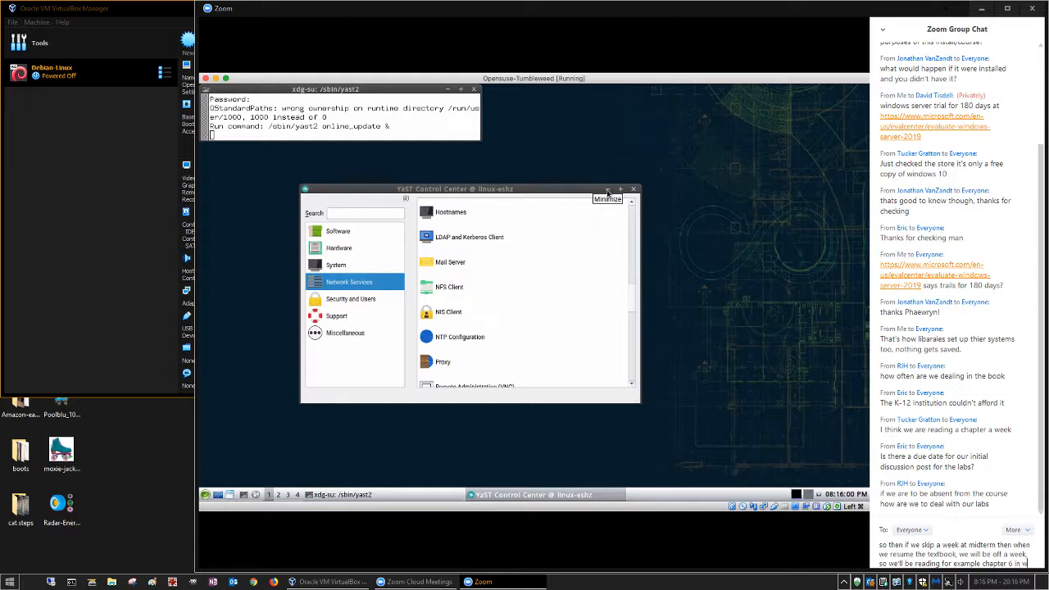
scroll("down", 3)
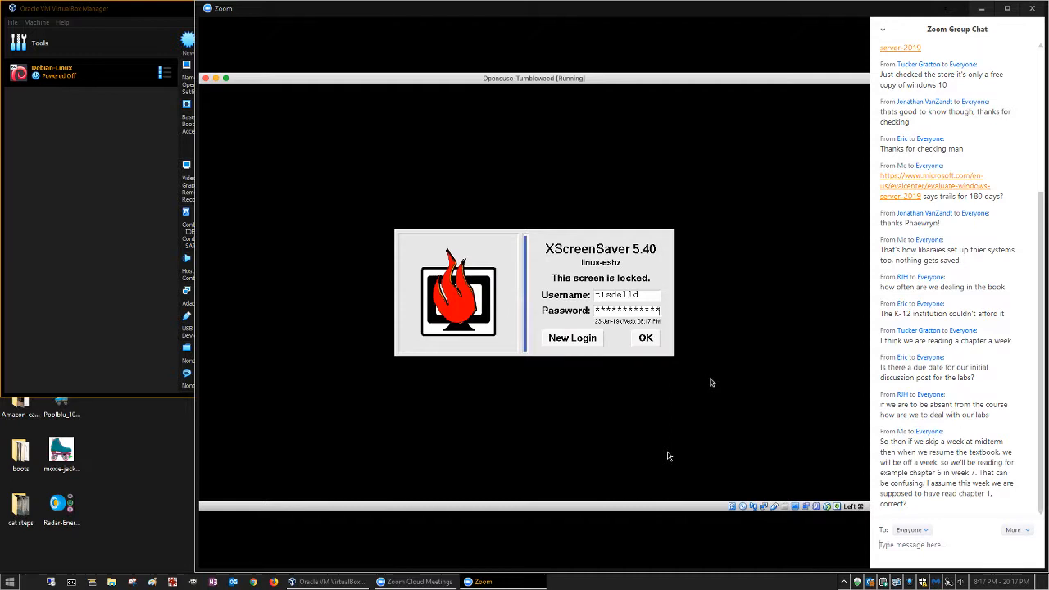
Submit the lock-screen password, dismiss 'Authentication failed!', and re-enter the password to unlock the VM.
left_click(647, 338)
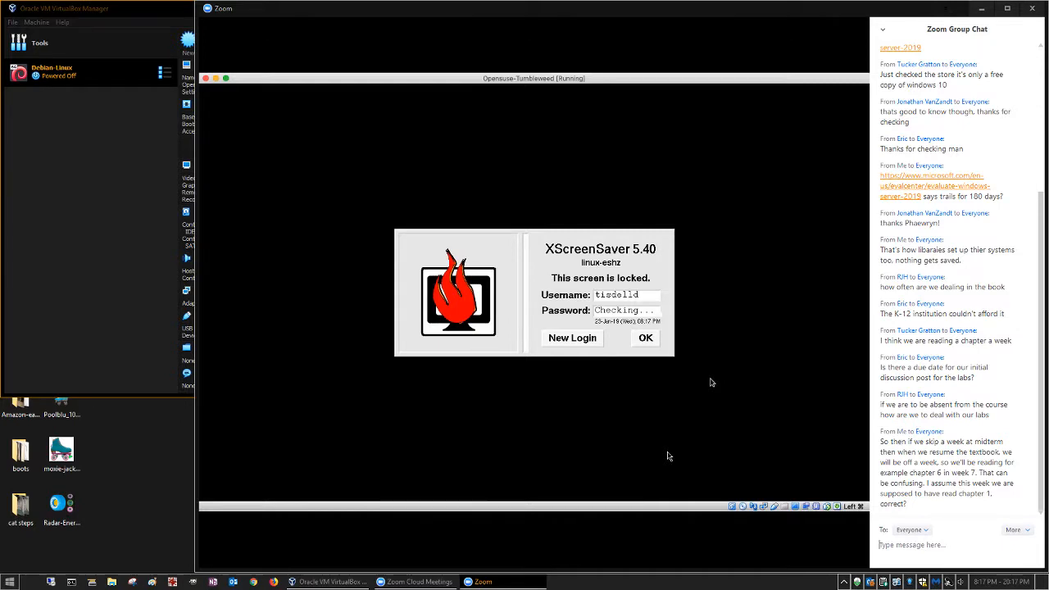
left_click(646, 338)
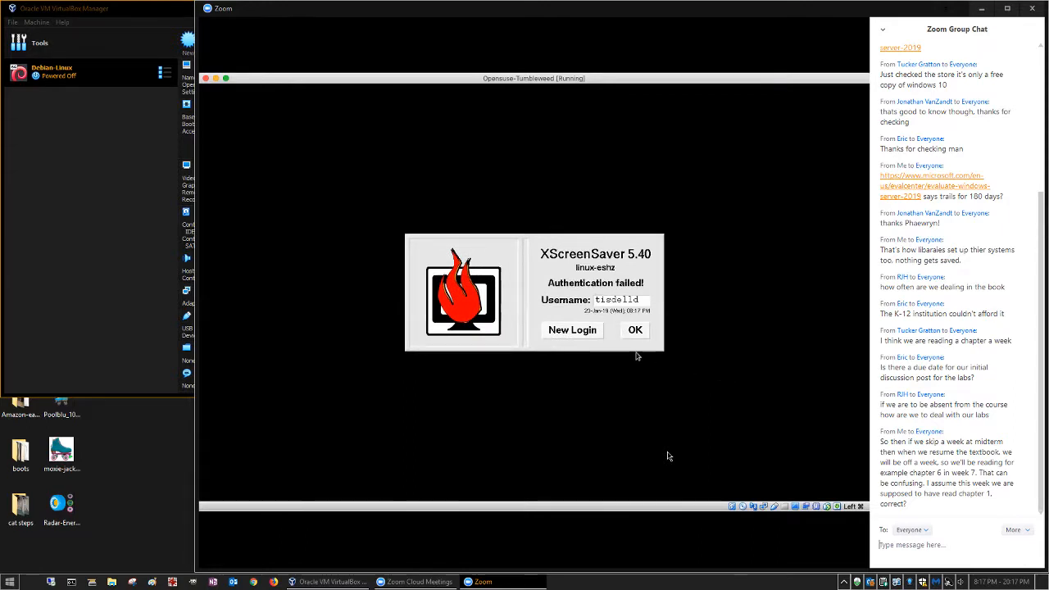
left_click(635, 329)
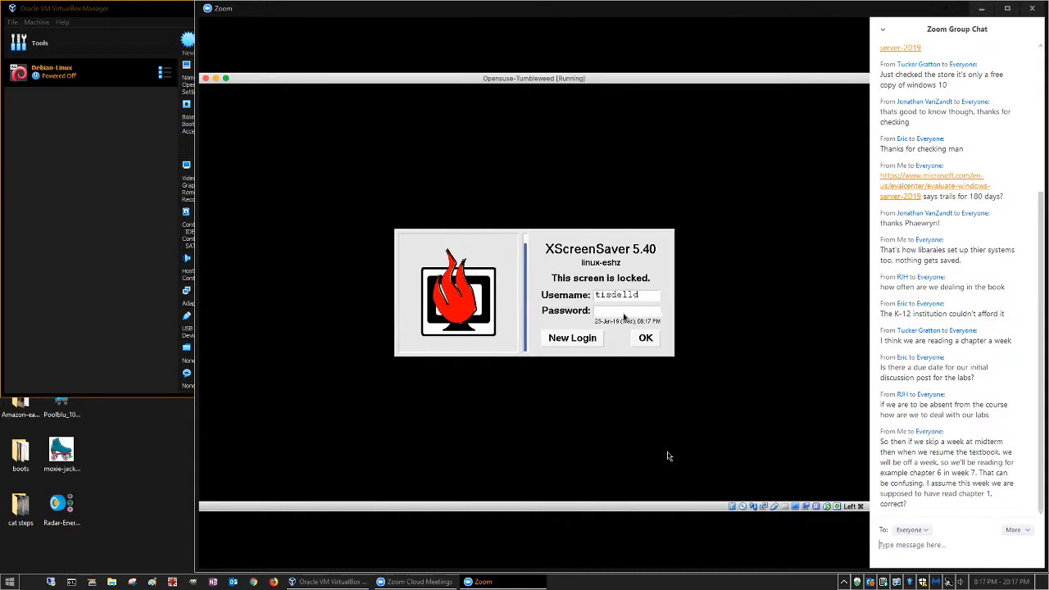
type("*****")
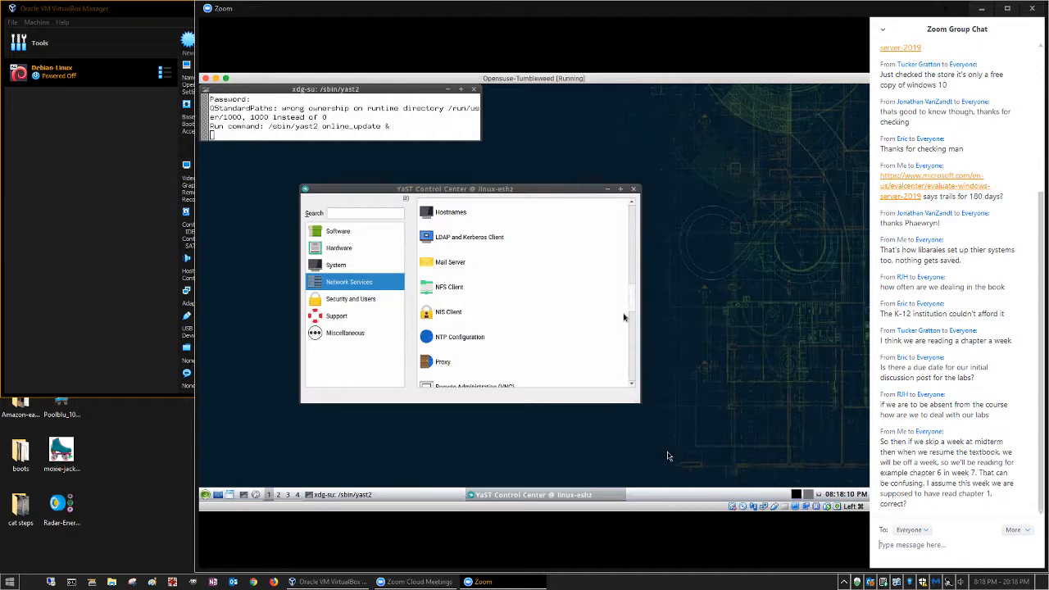
Scroll down through the YaST Control Center module list.
scroll("down", 3)
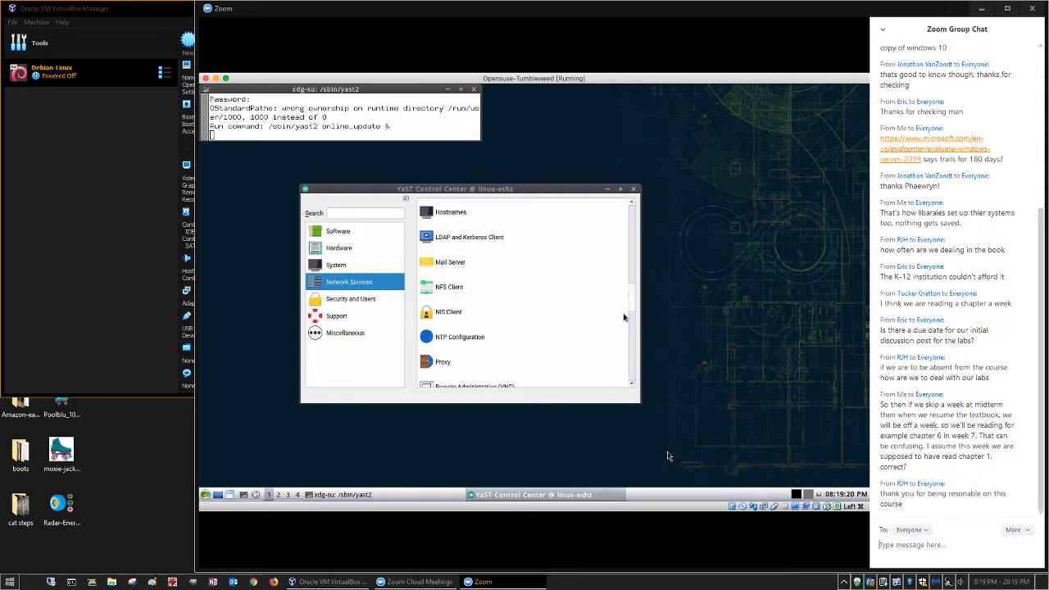
mouse_move(674, 238)
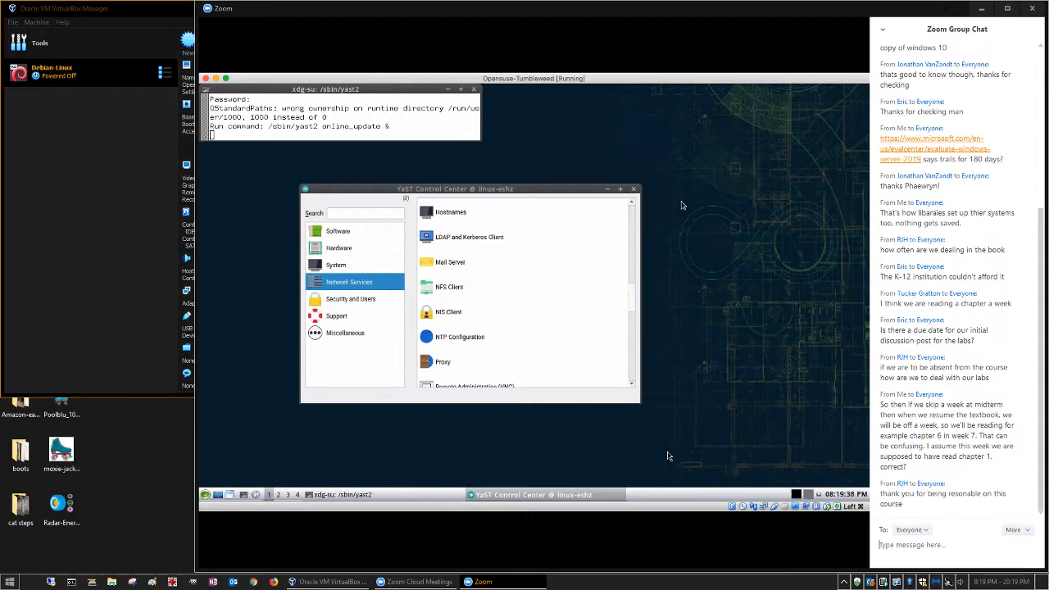
mouse_move(702, 203)
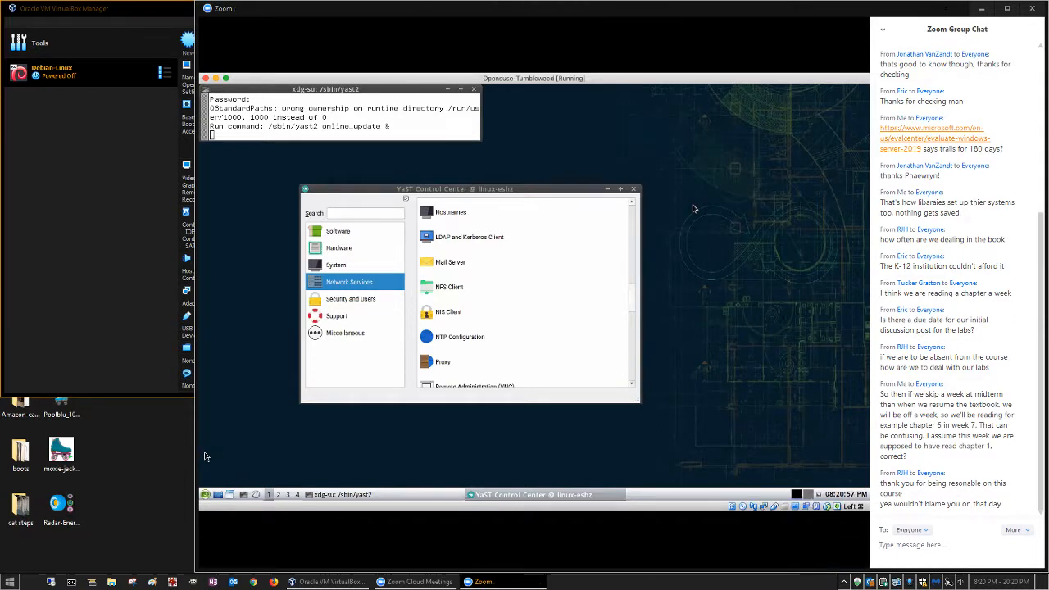
mouse_move(150, 449)
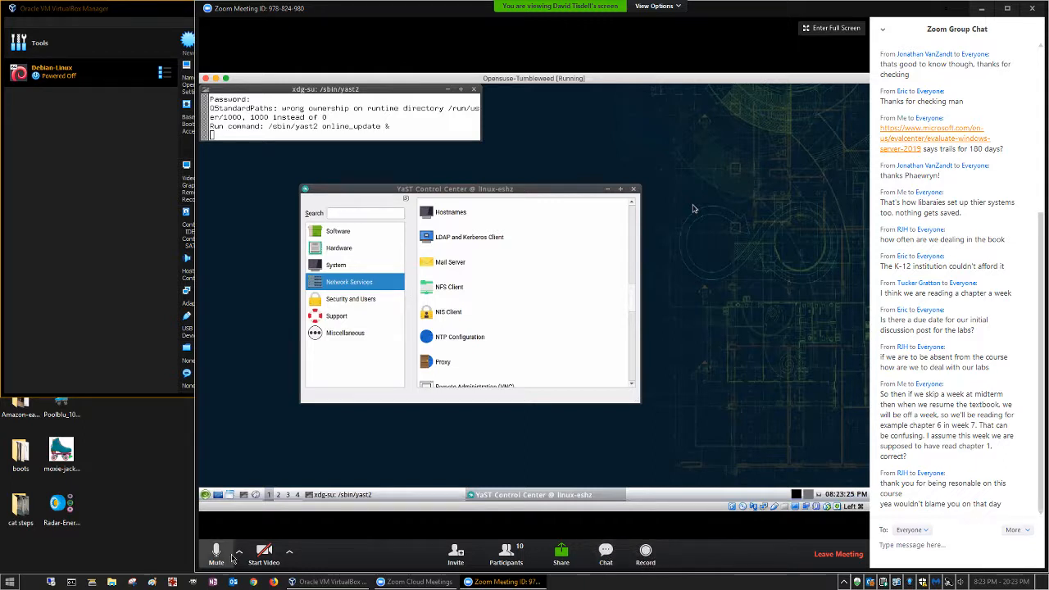
Show Zoom's available microphone and speaker devices from the Mute menu.
left_click(238, 551)
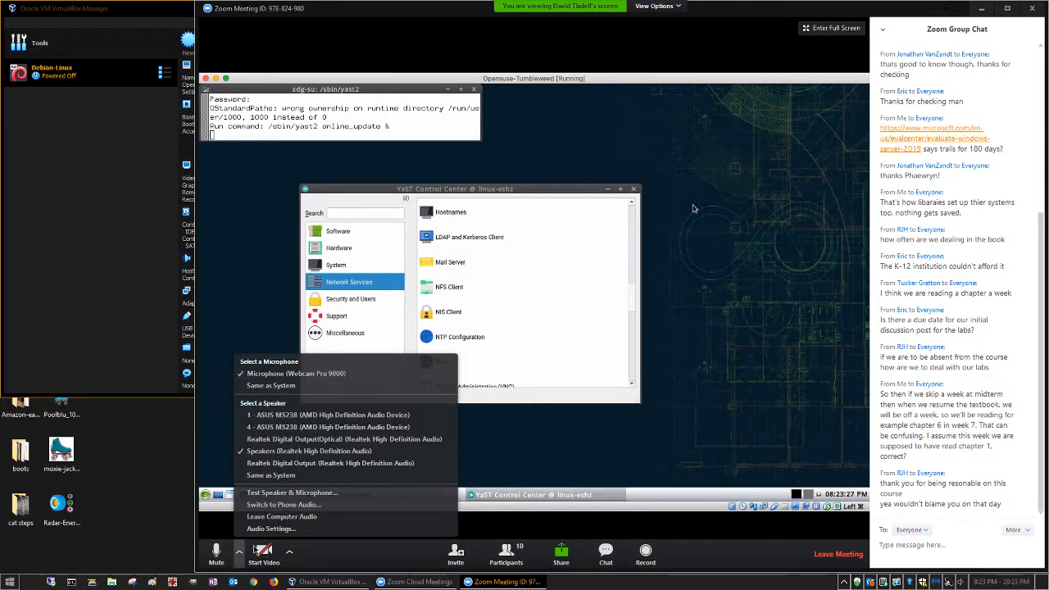
mouse_move(605, 554)
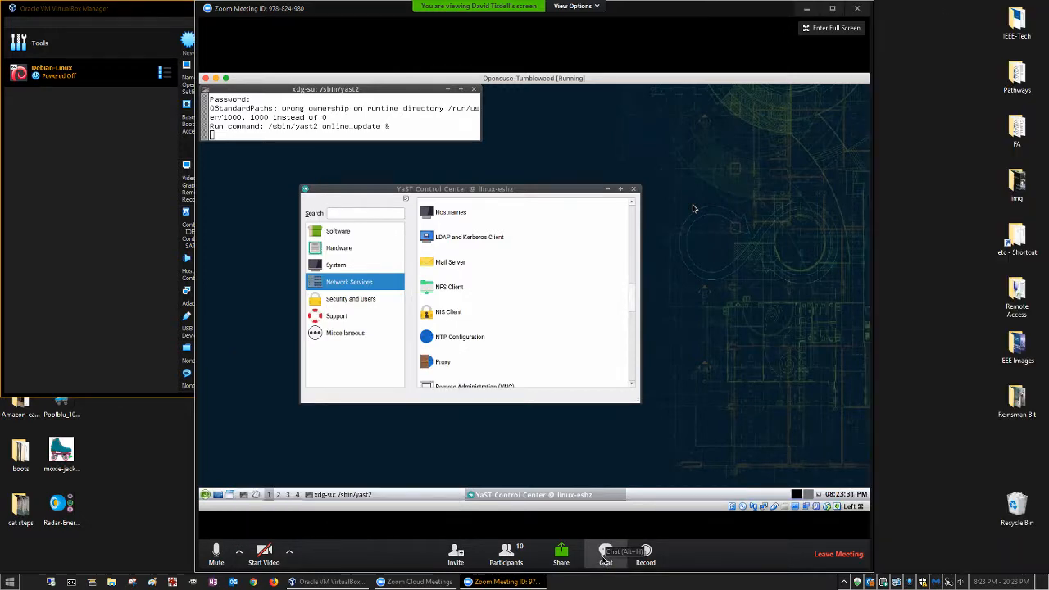
Bring the Zoom group chat conversation back on screen.
left_click(627, 554)
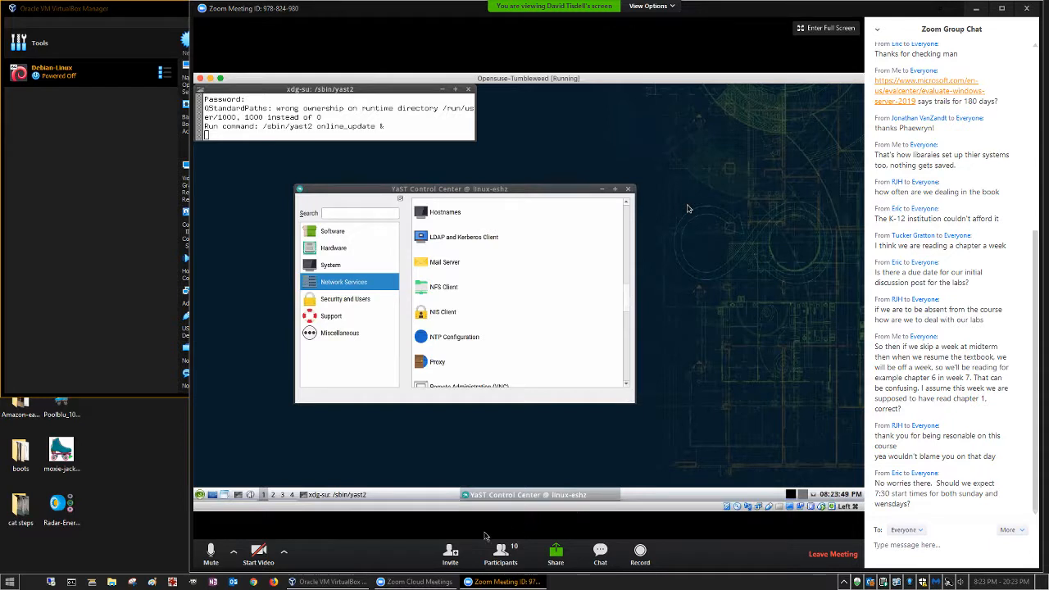
Show the Zoom participants list and raise a hand in the meeting.
left_click(500, 554)
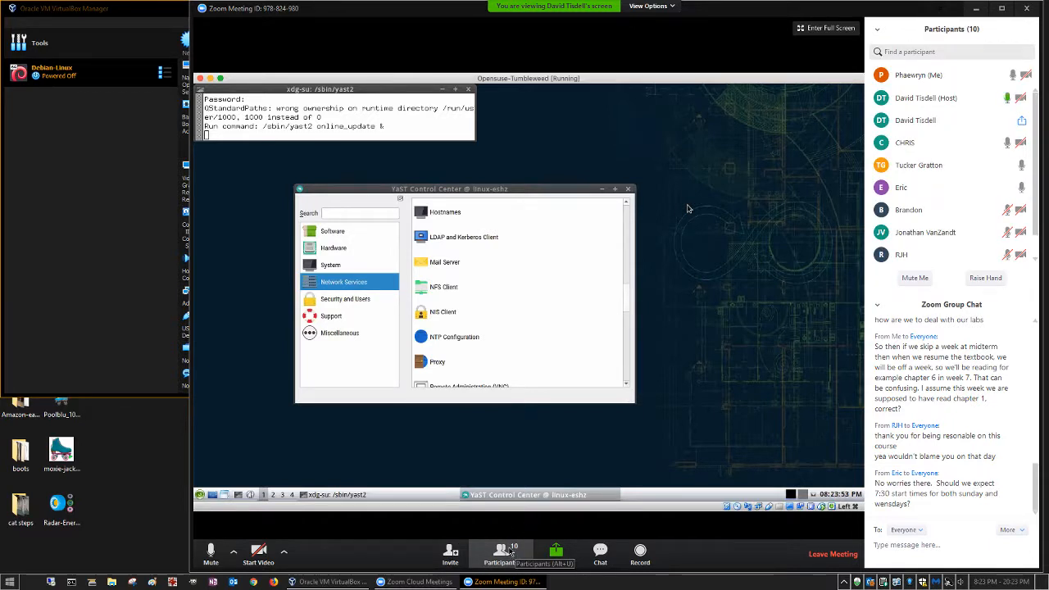
left_click(986, 279)
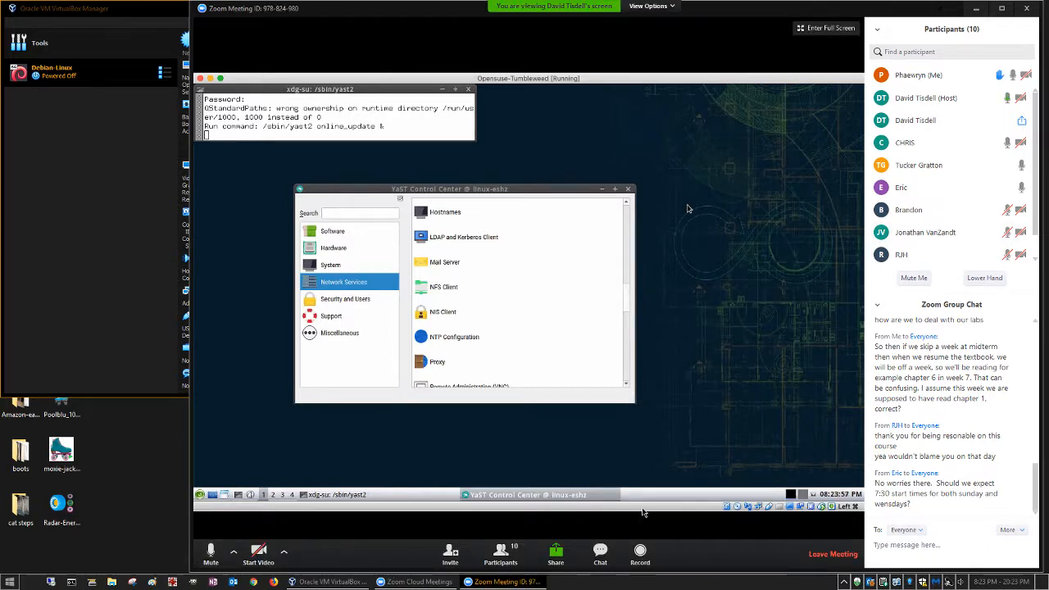
mouse_move(617, 441)
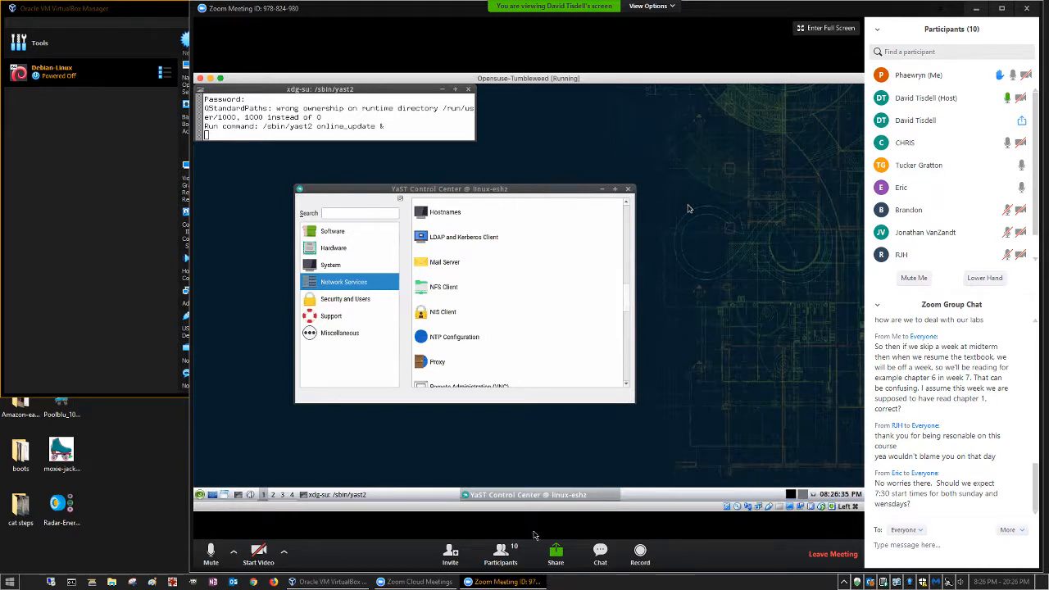
mouse_move(608, 386)
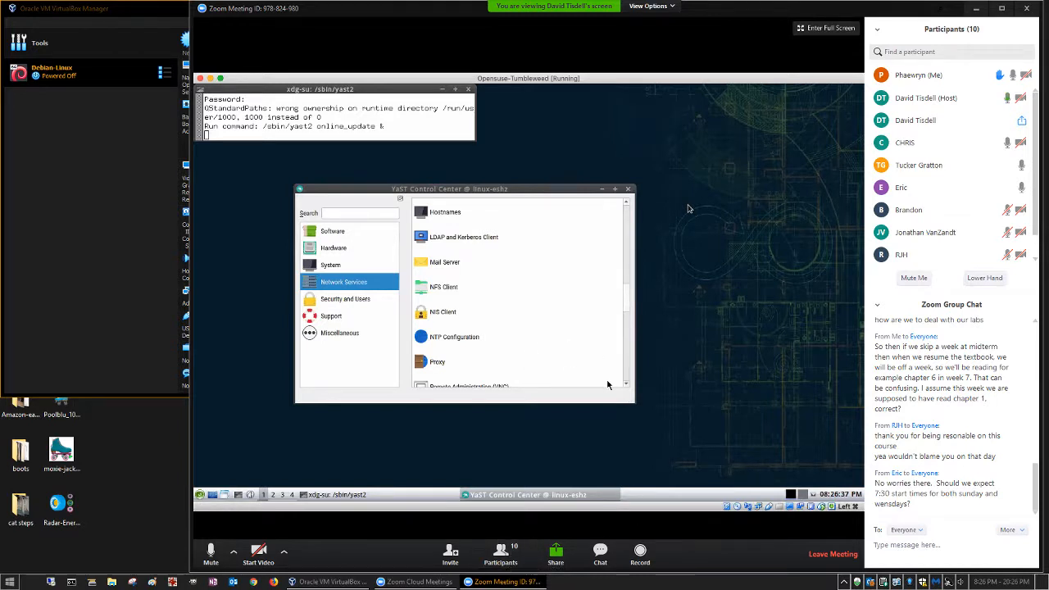